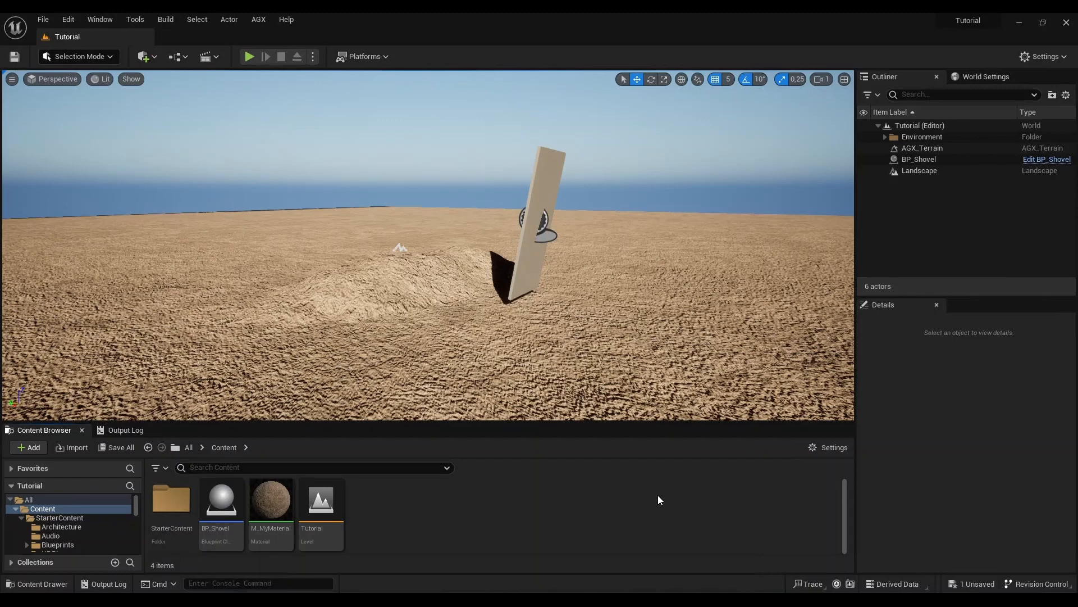
Test-run the shovel simulation, then give the Landscape M_MyMaterial with dynamic material enabled
left_click(250, 56)
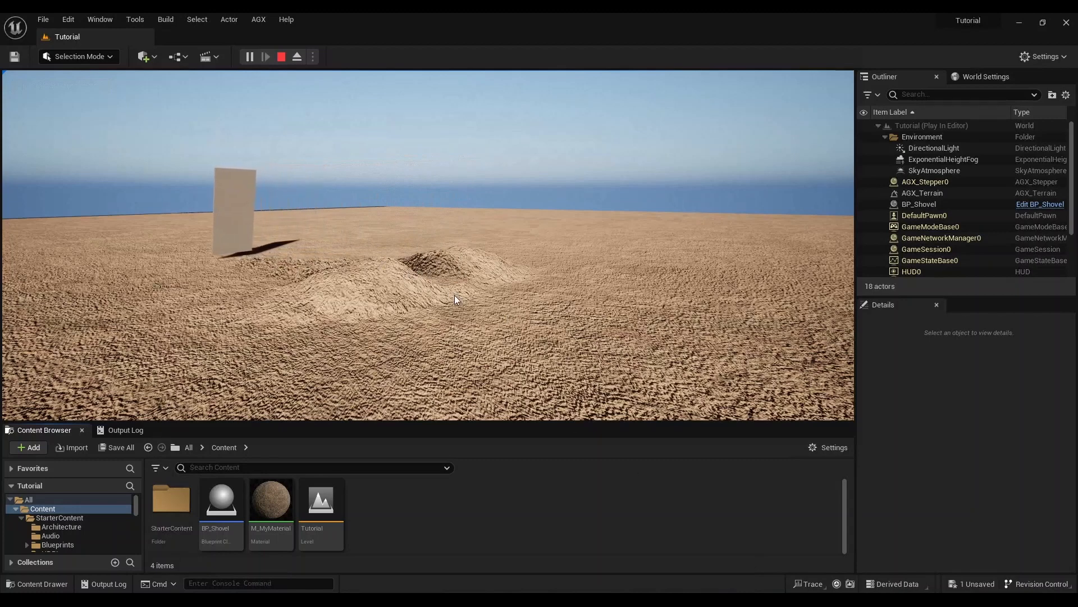
left_click(280, 56)
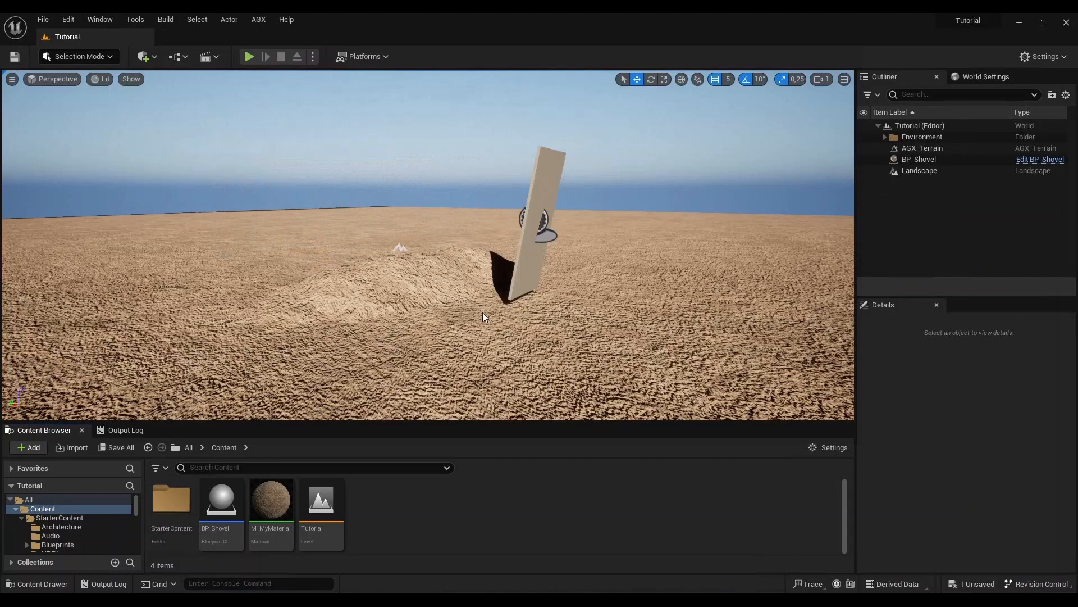
left_click(919, 170)
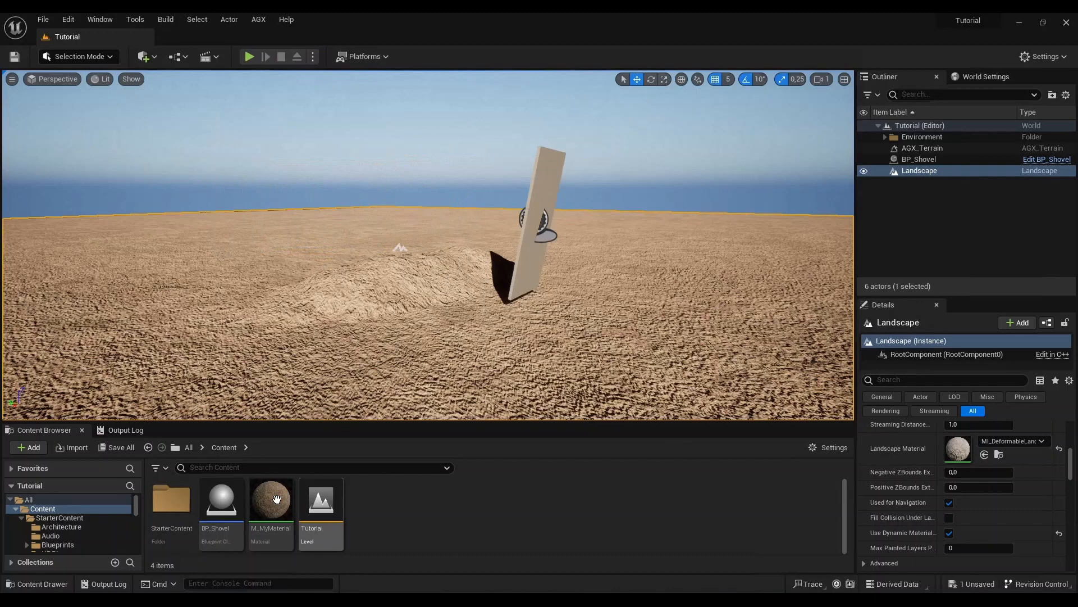
left_click(271, 499)
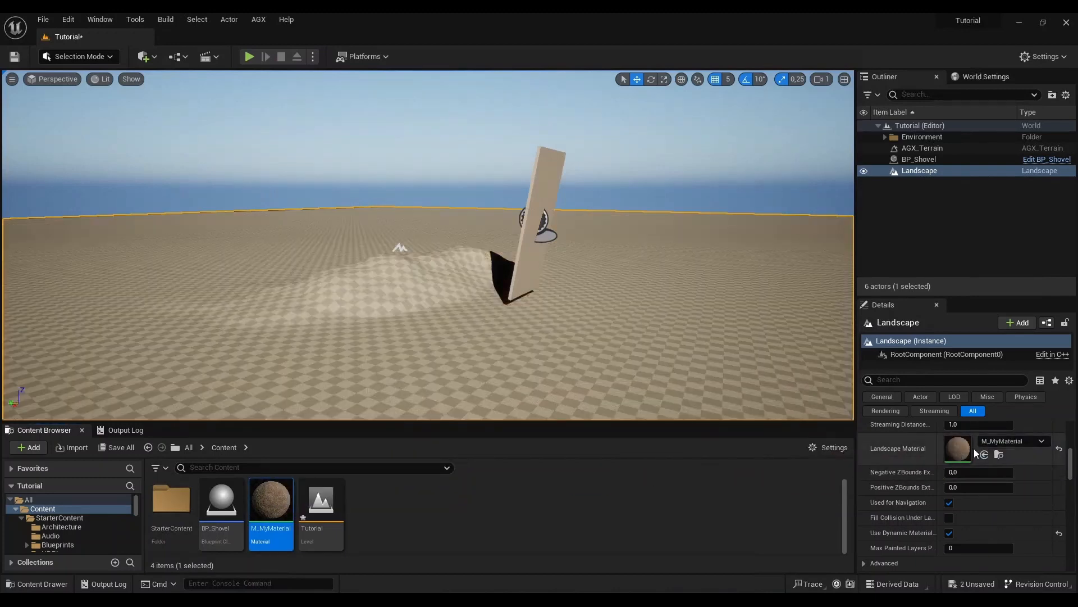
mouse_move(283, 507)
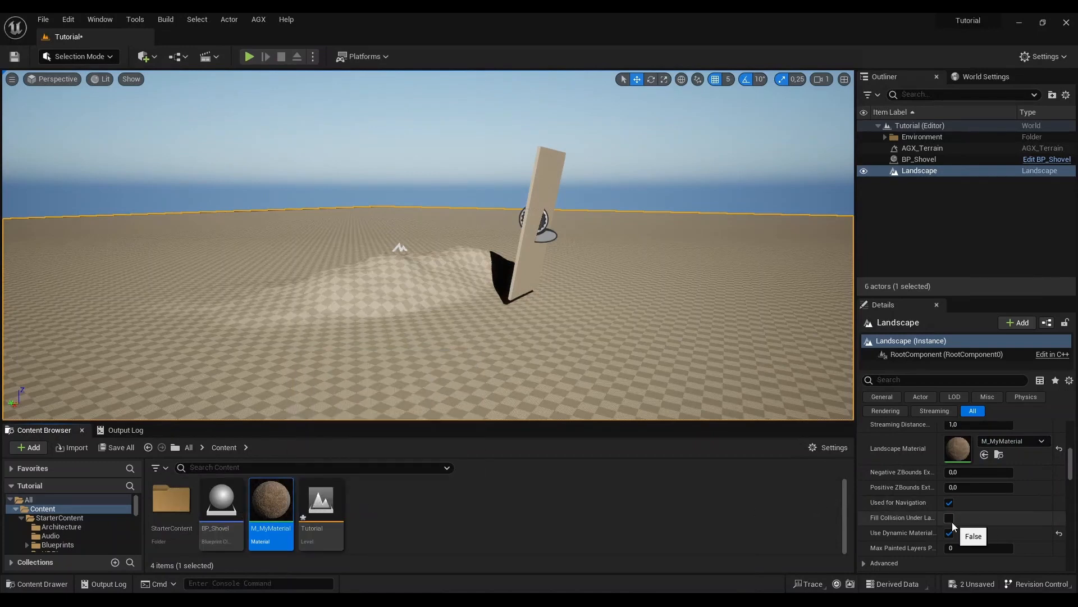
left_click(949, 532)
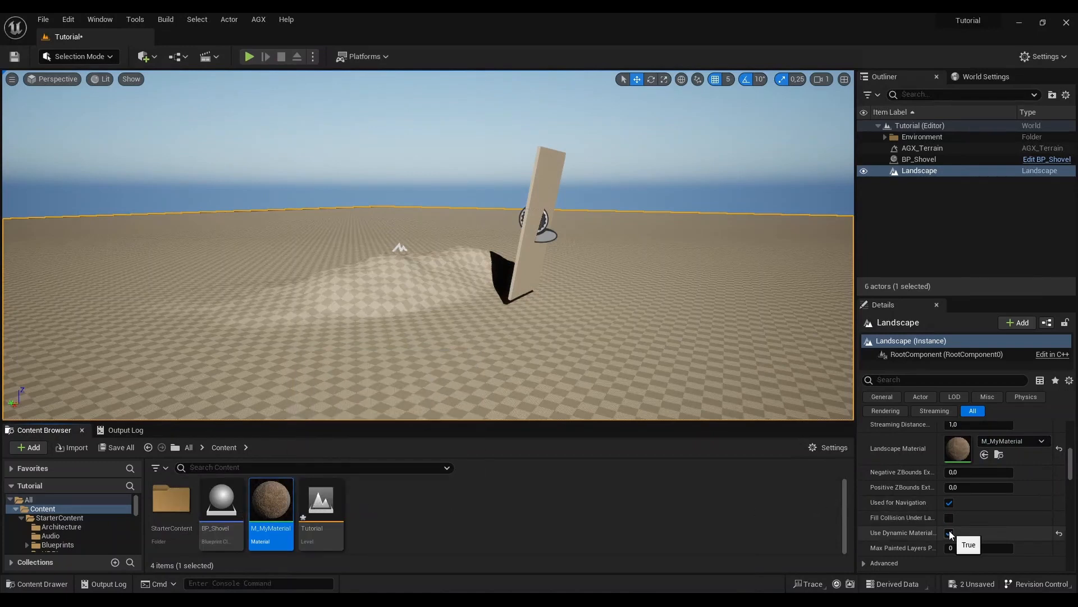
left_click(949, 532)
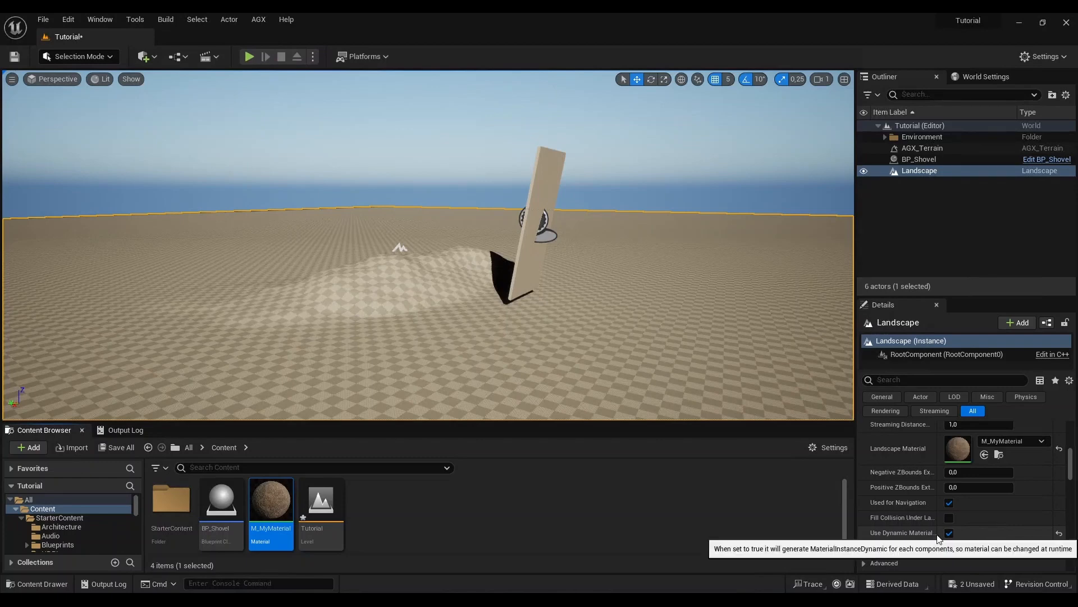
left_click(948, 532)
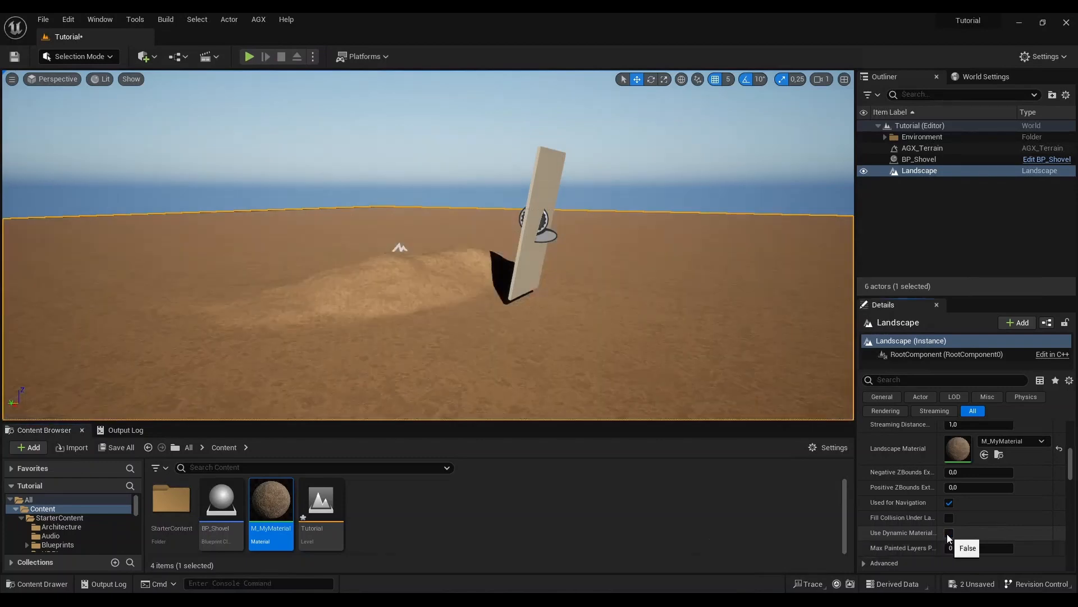
left_click(949, 533)
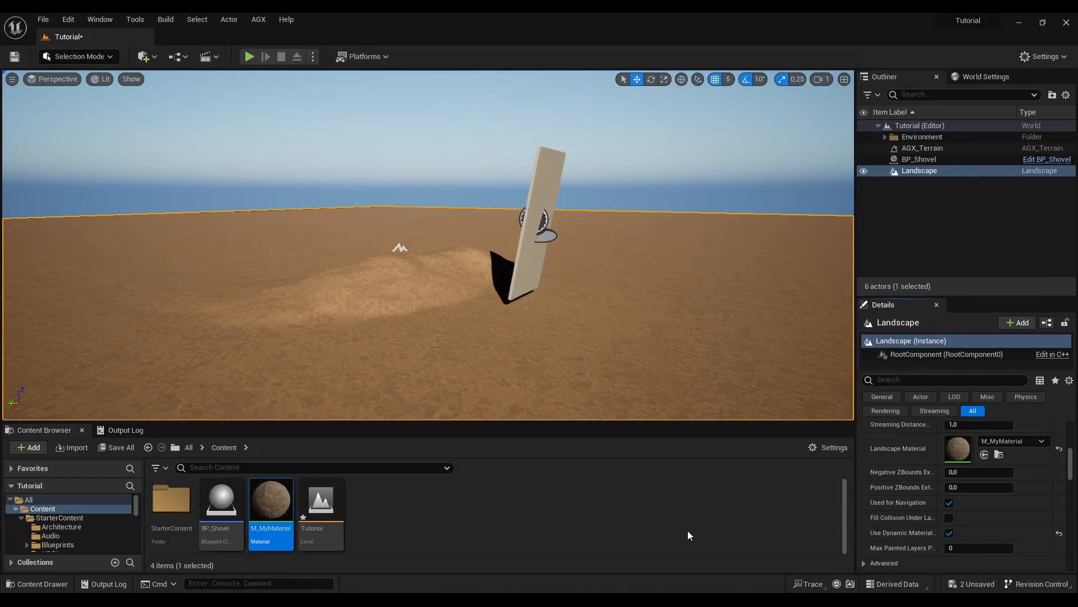
mouse_move(309, 490)
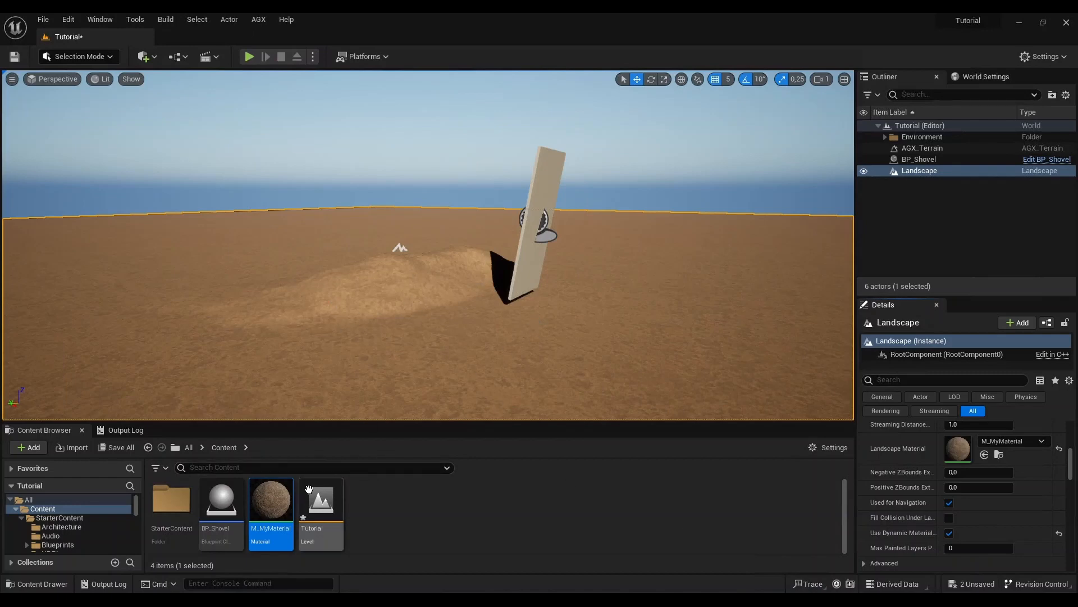
mouse_move(321, 498)
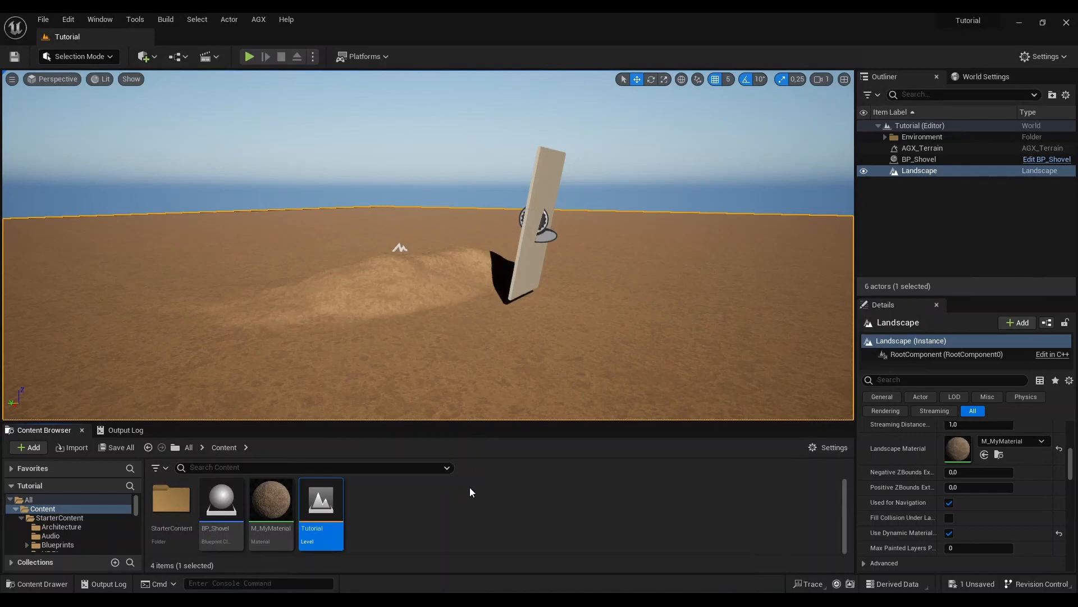
left_click(250, 56)
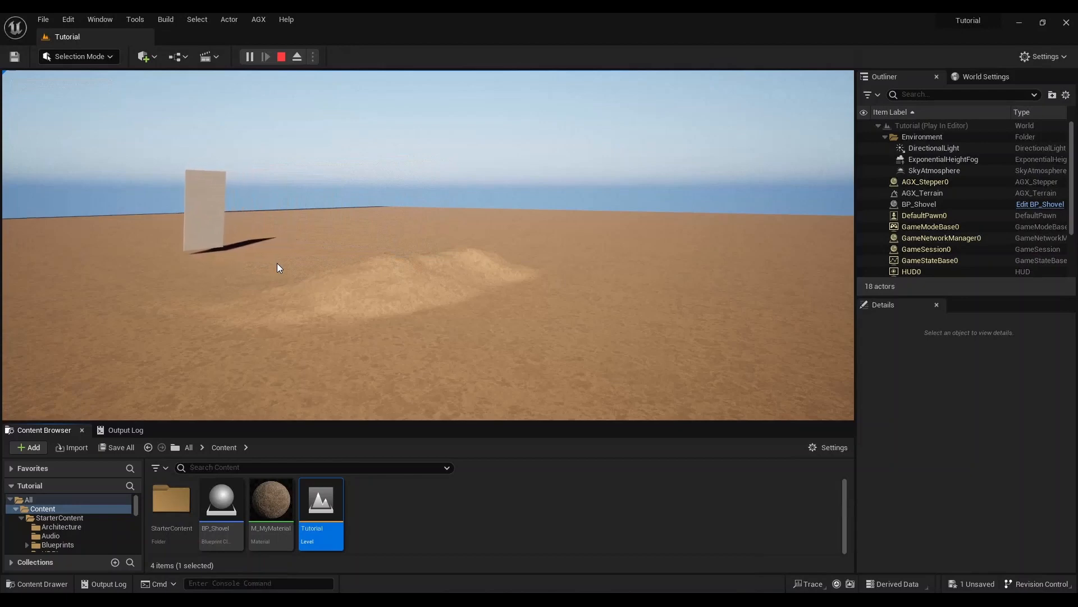
left_click(281, 56)
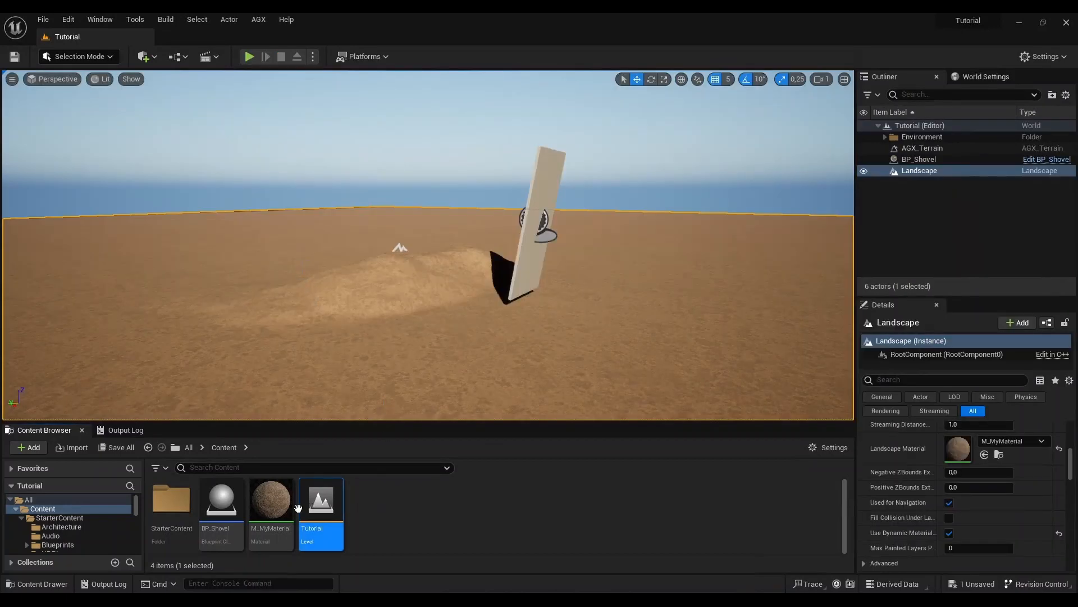
mouse_move(270, 508)
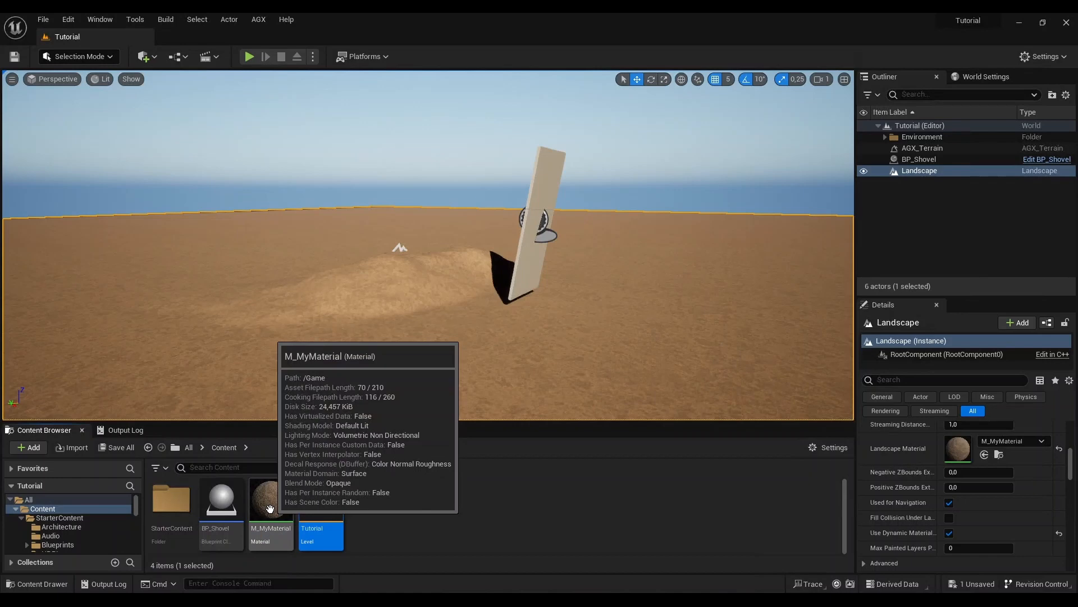
Open M_MyMaterial and place an MF_MakeDeformable node right of the output node
double_click(271, 498)
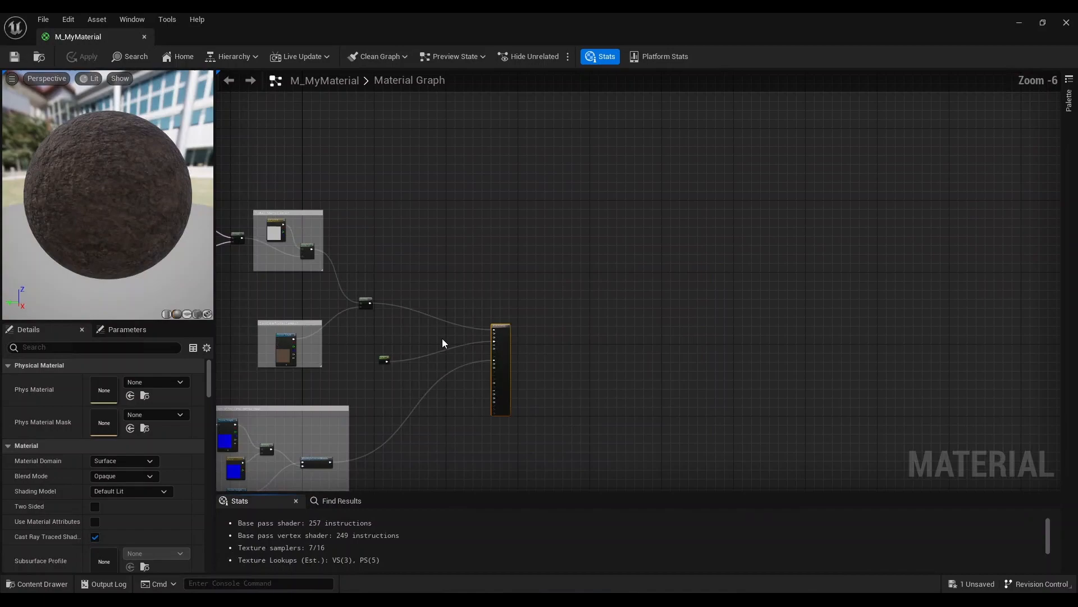
left_click_drag(443, 343, 659, 169)
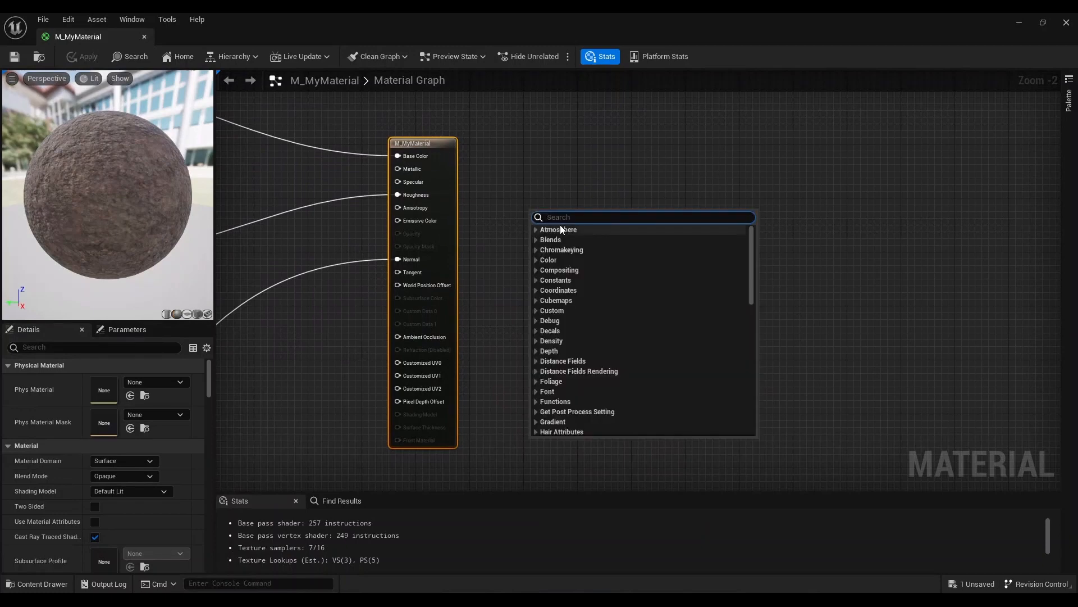
type("maked")
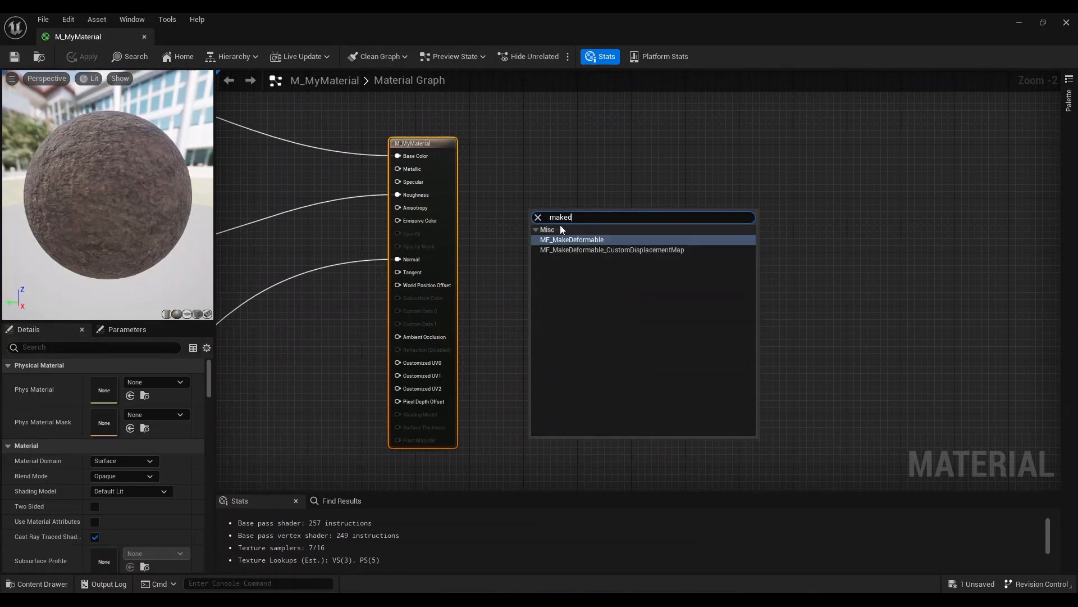
left_click(571, 239)
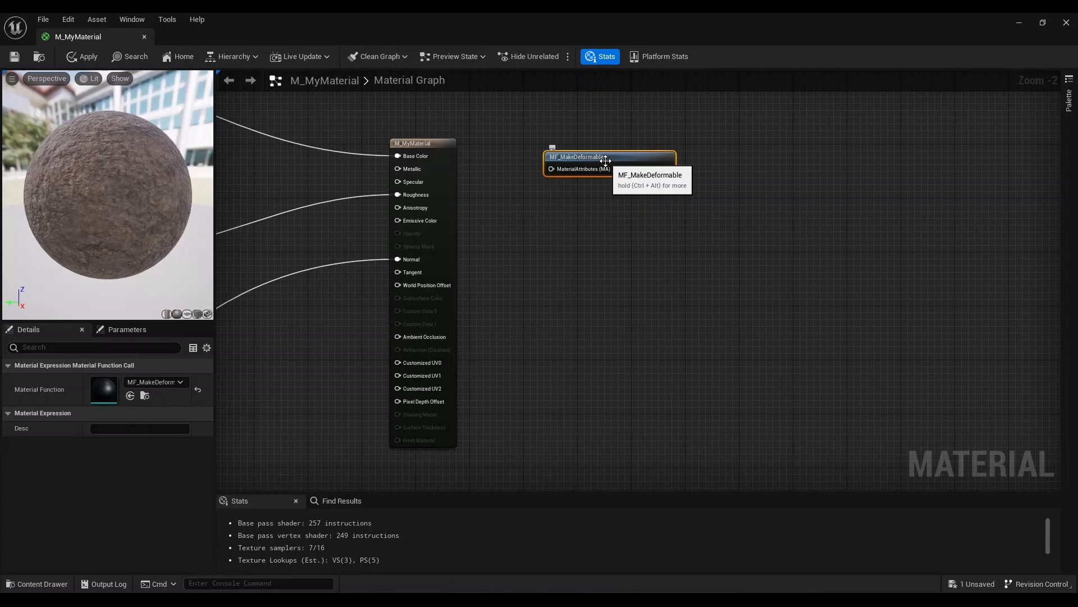
left_click_drag(606, 157, 588, 150)
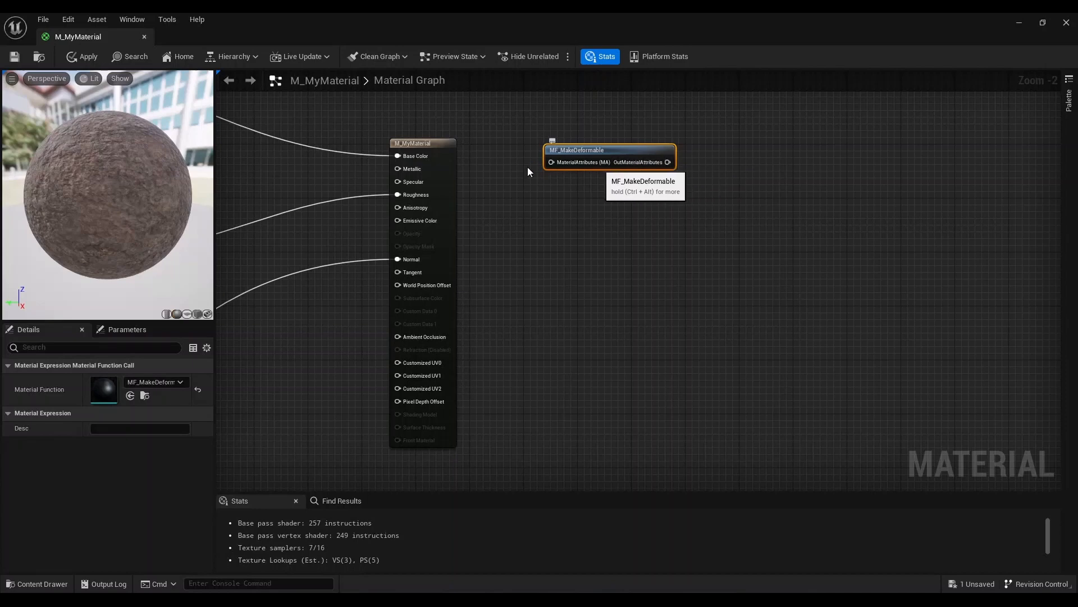
mouse_move(368, 184)
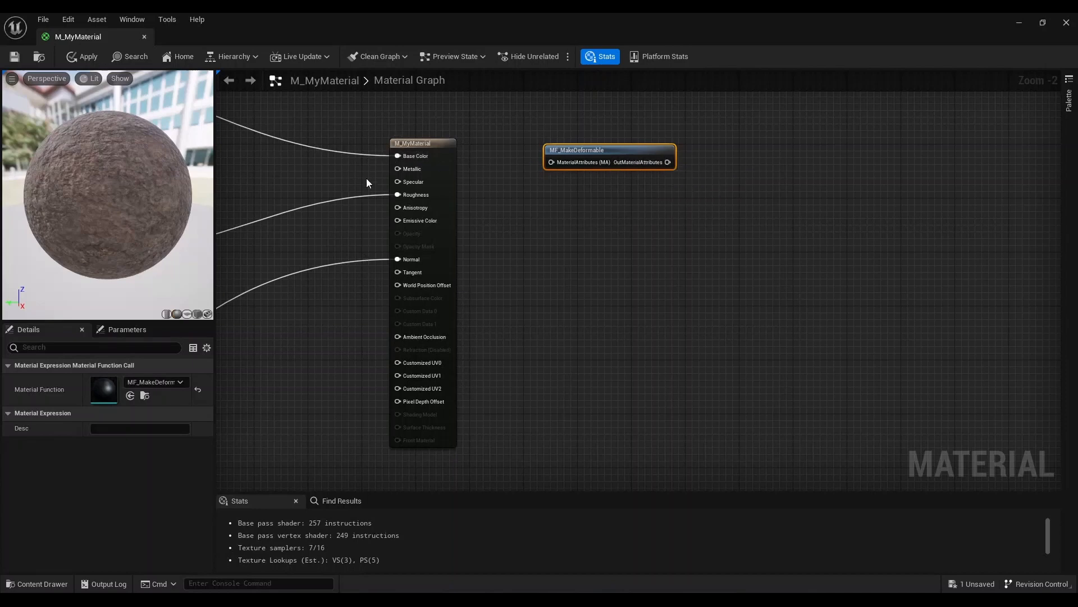
mouse_move(585, 156)
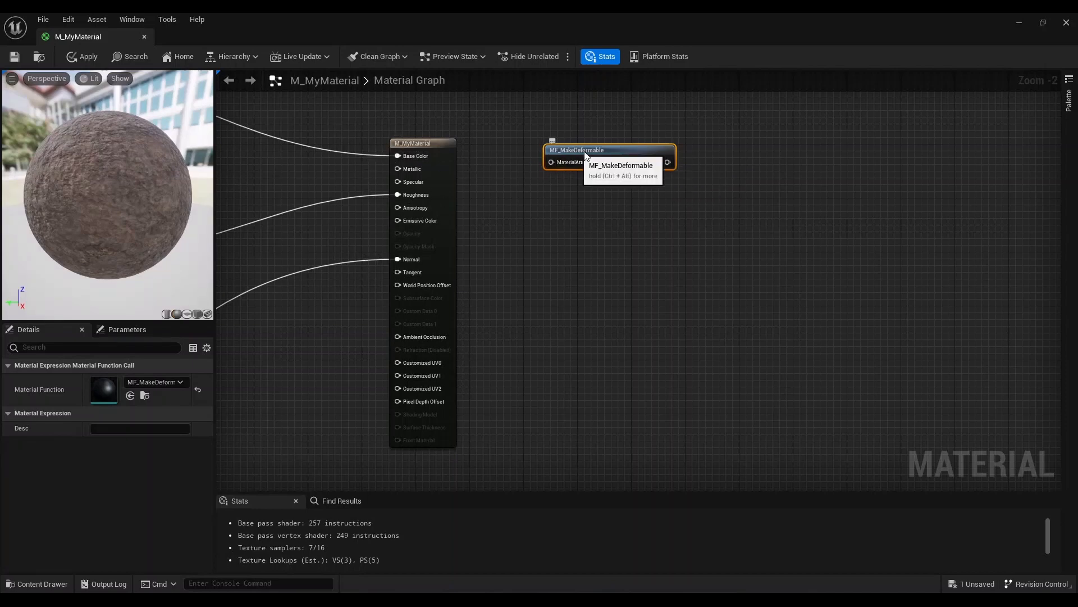
mouse_move(475, 159)
type("makema")
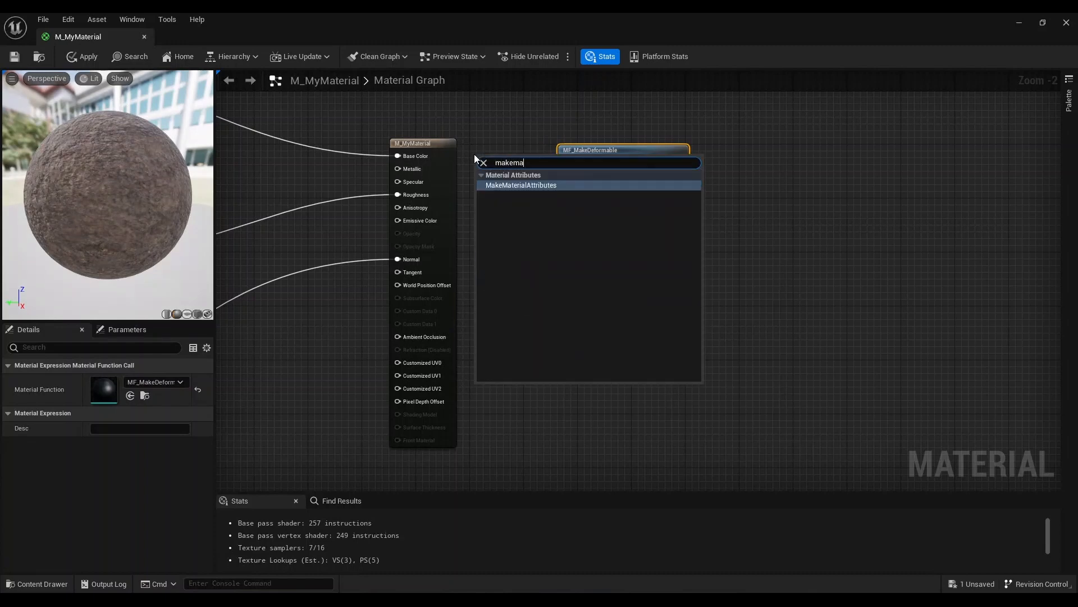
Add a MakeMaterialAttributes node and wire its output into MF_MakeDeformable's MaterialAttributes input
left_click(521, 185)
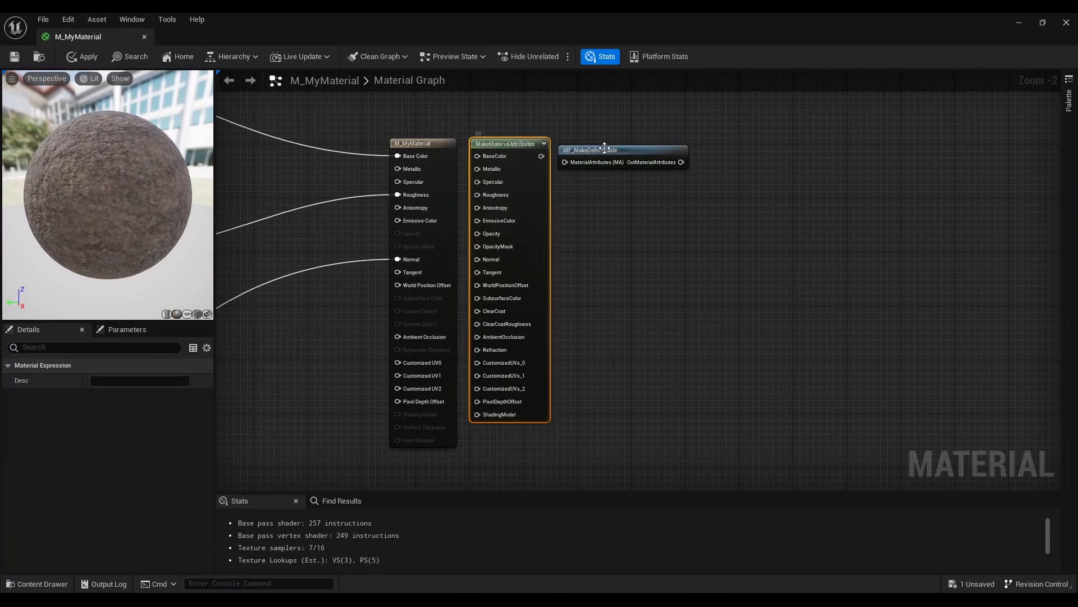
left_click_drag(604, 150, 704, 141)
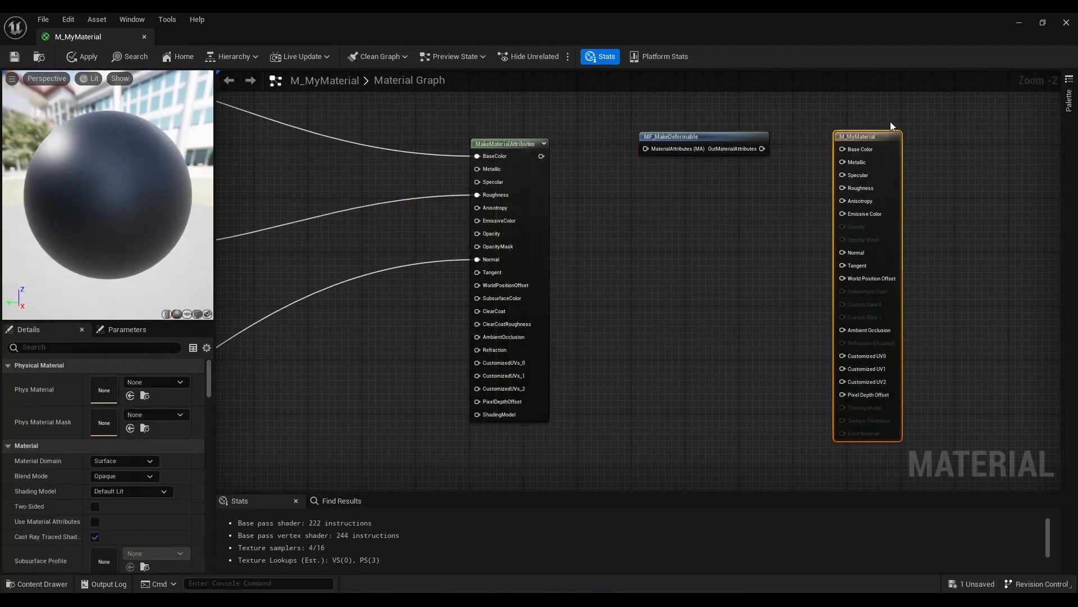
mouse_move(541, 156)
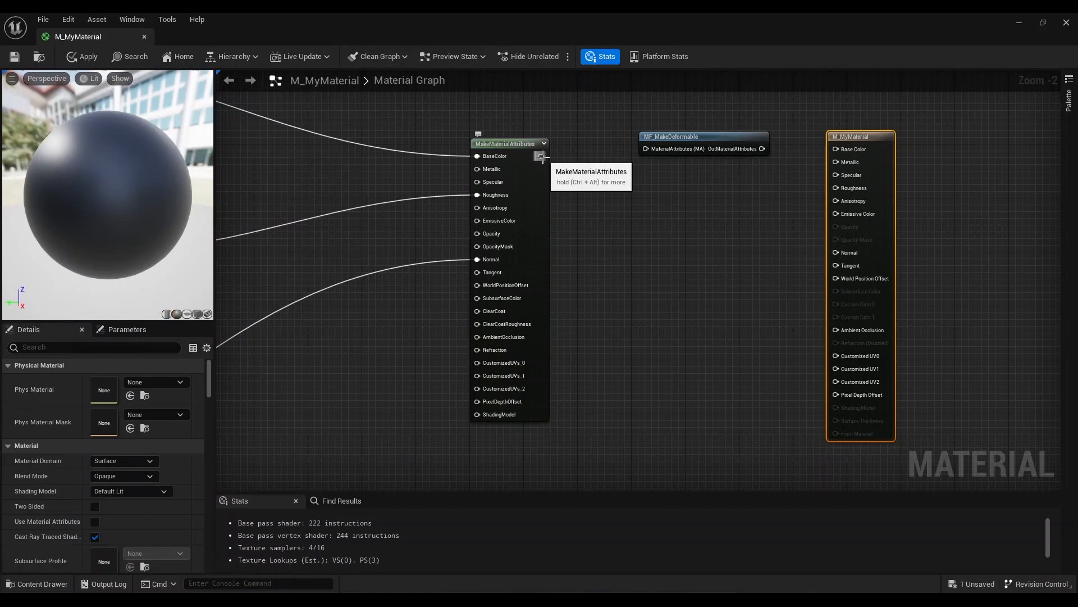
left_click_drag(542, 156, 644, 148)
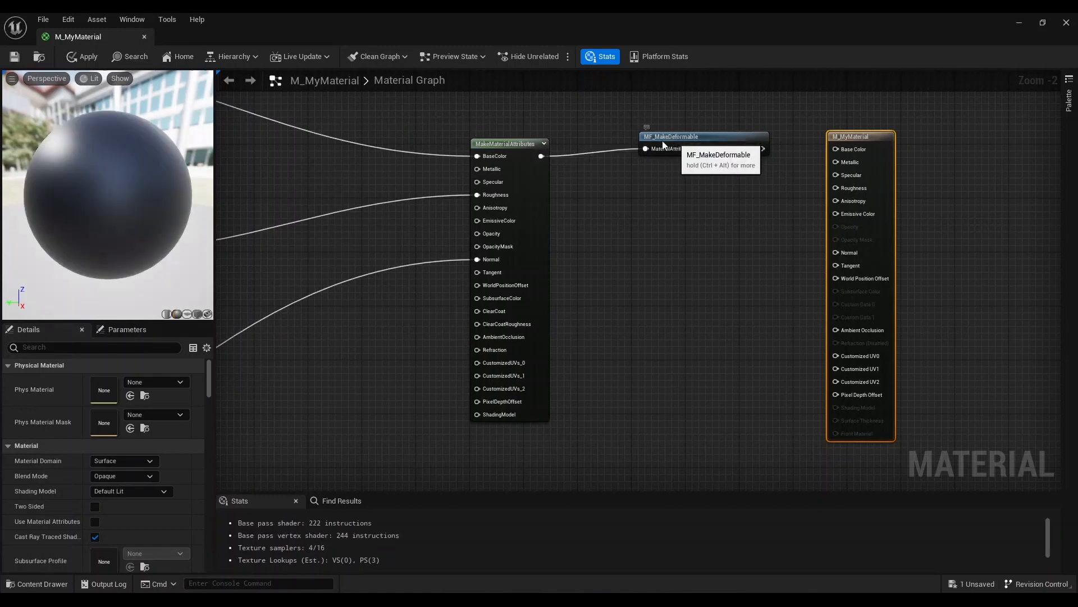
left_click(680, 136)
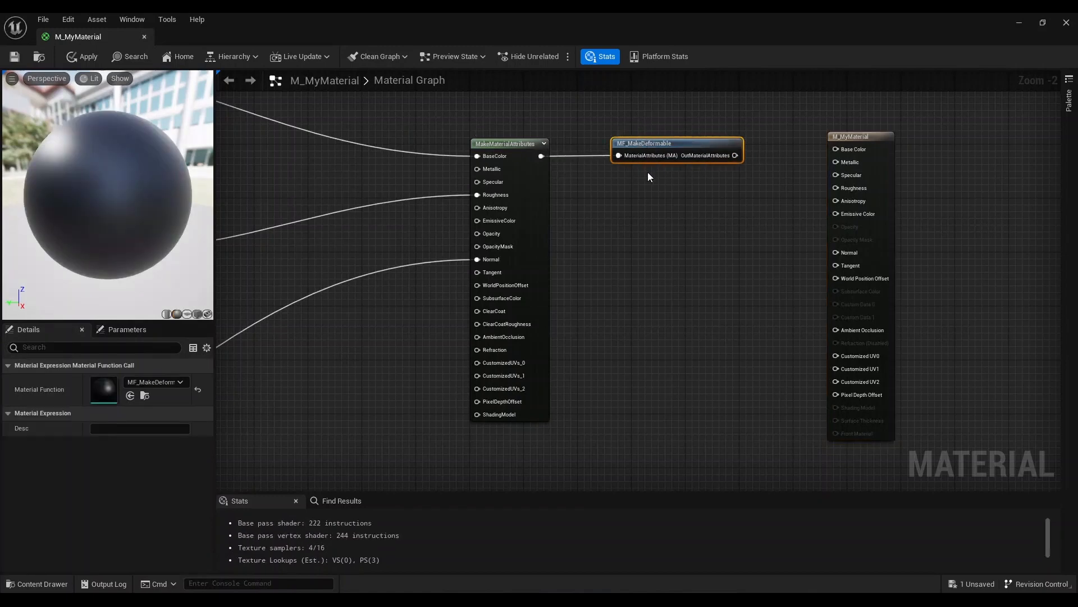
mouse_move(668, 145)
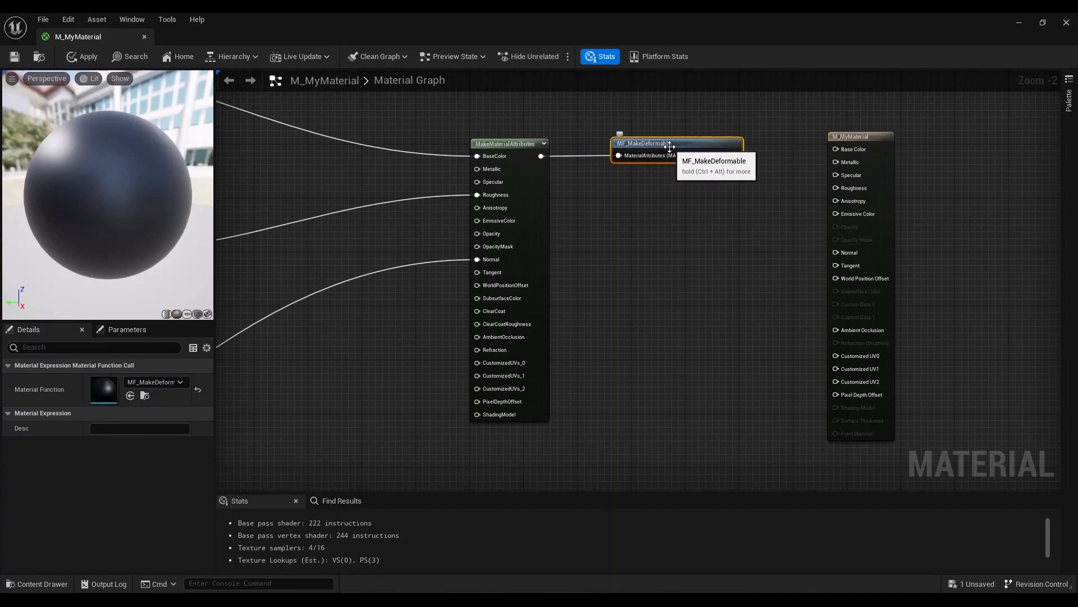
Inspect MF_MakeDeformable's displacement map sampling graph, then return to the M_MyMaterial tab
double_click(667, 144)
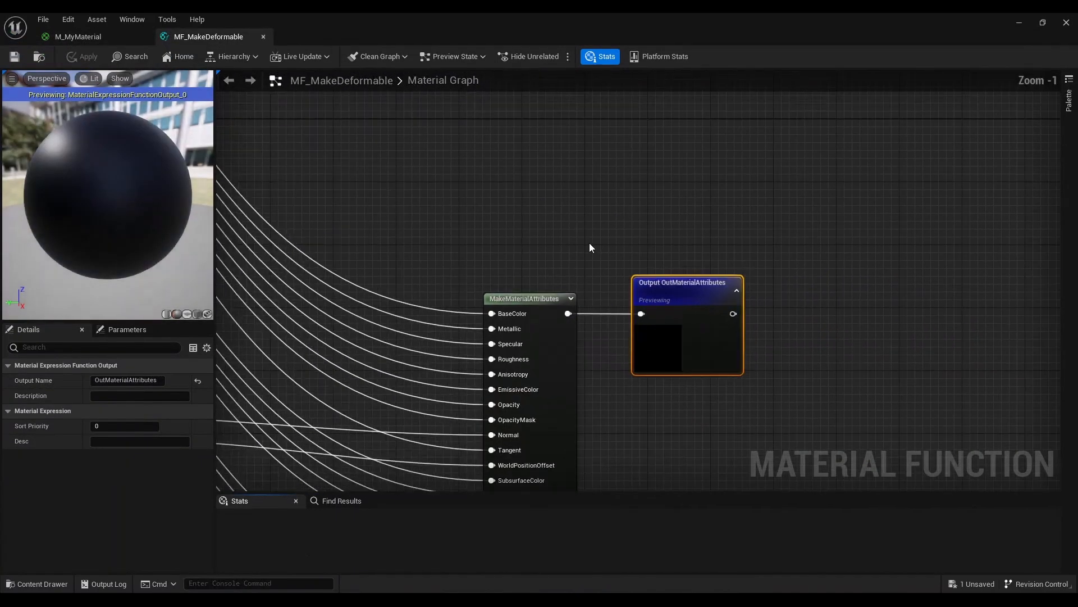
scroll("down", 3)
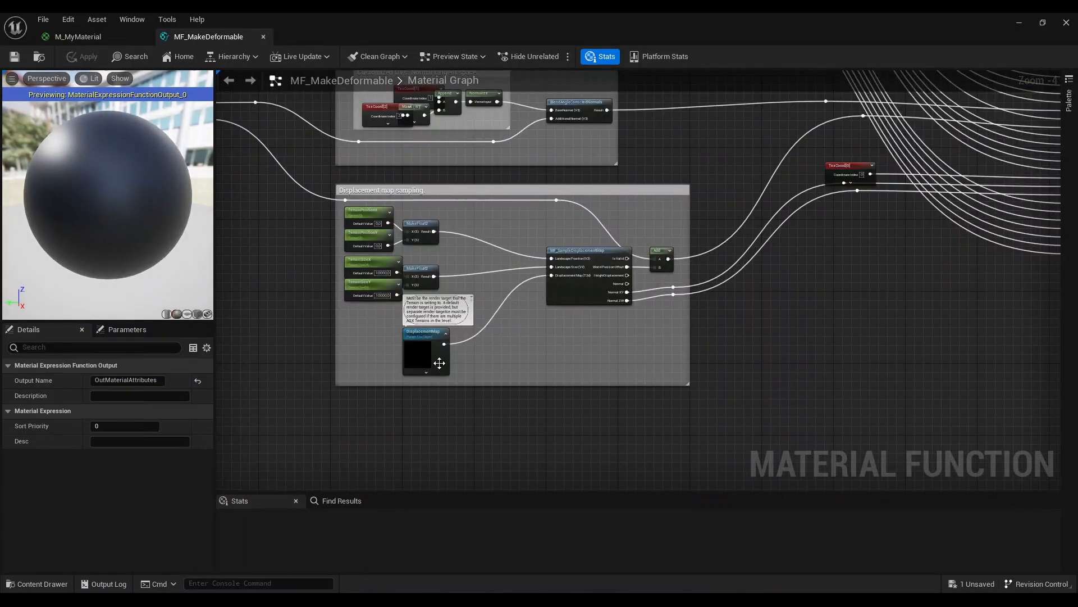
mouse_move(427, 360)
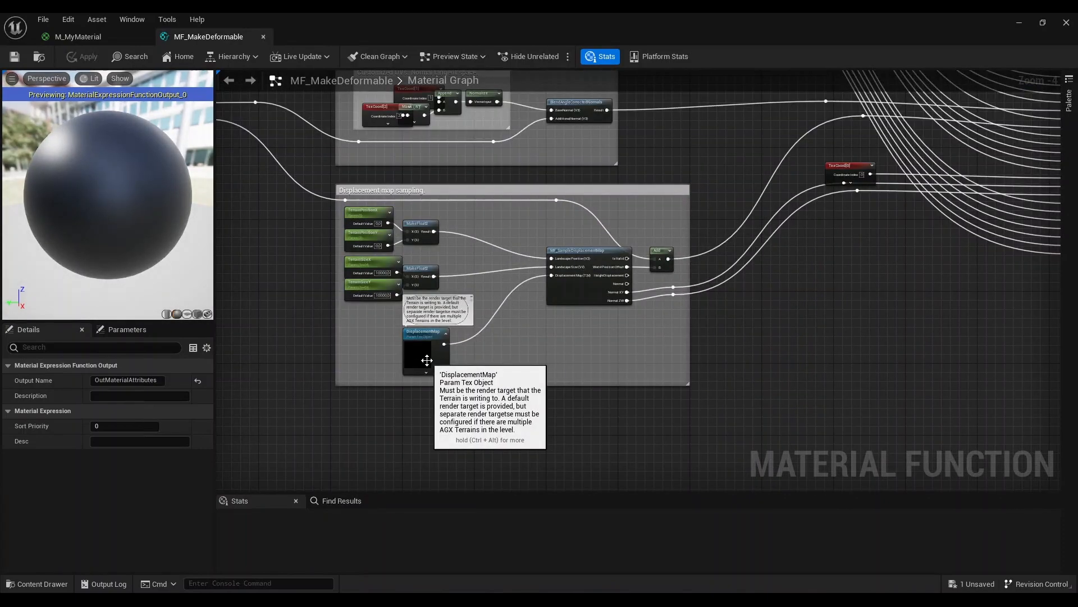
mouse_move(537, 476)
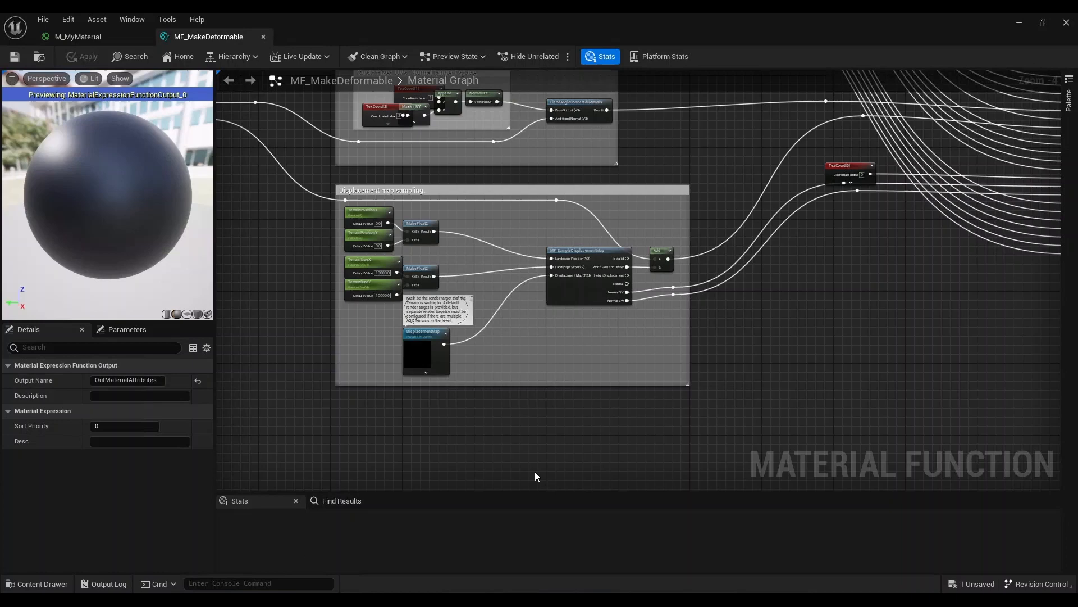
mouse_move(569, 528)
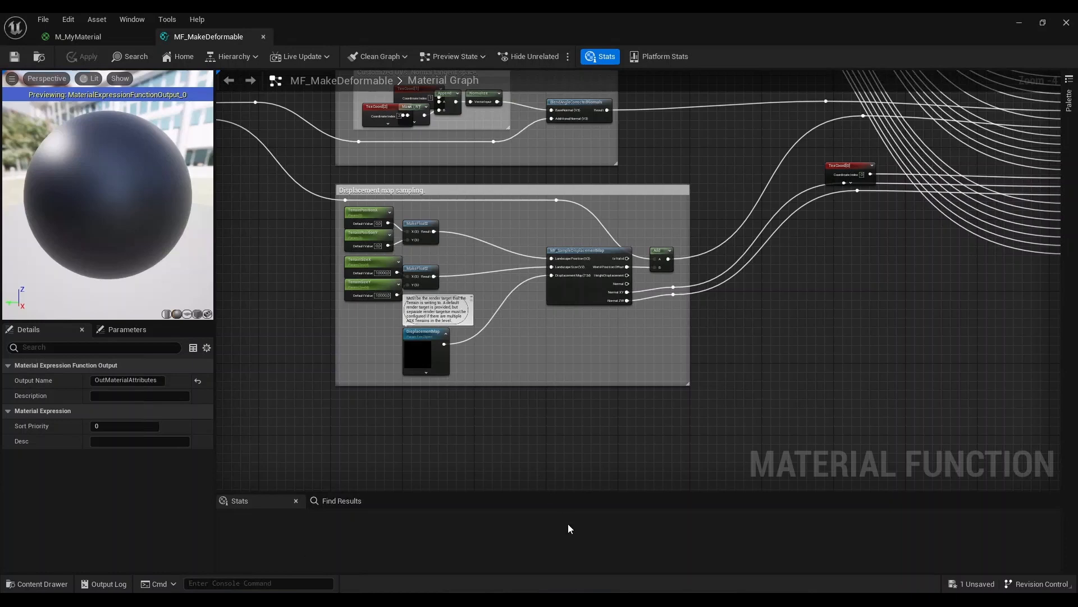
mouse_move(475, 353)
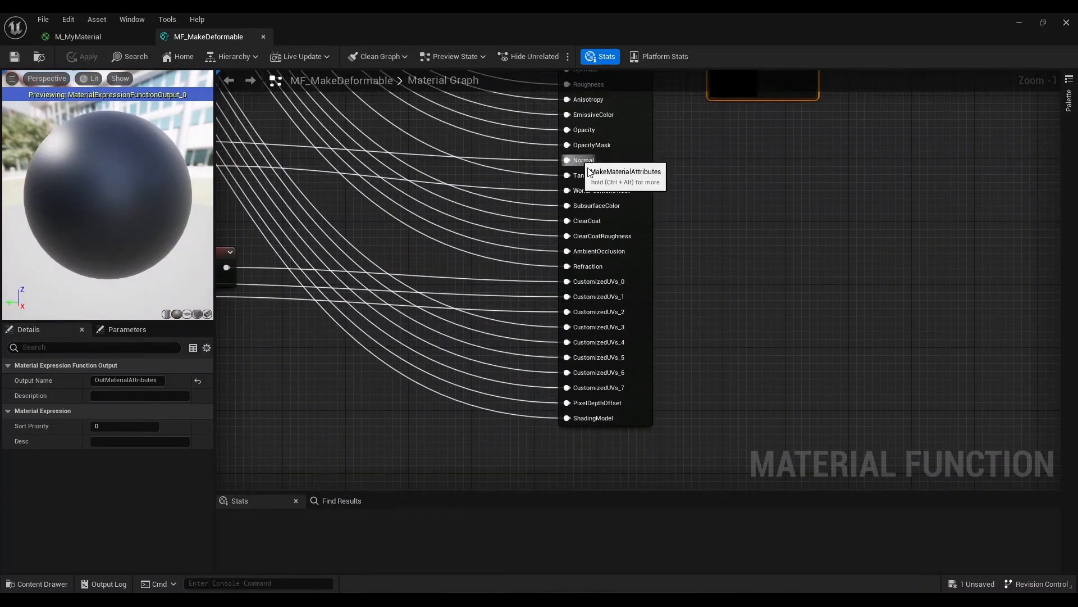
mouse_move(615, 191)
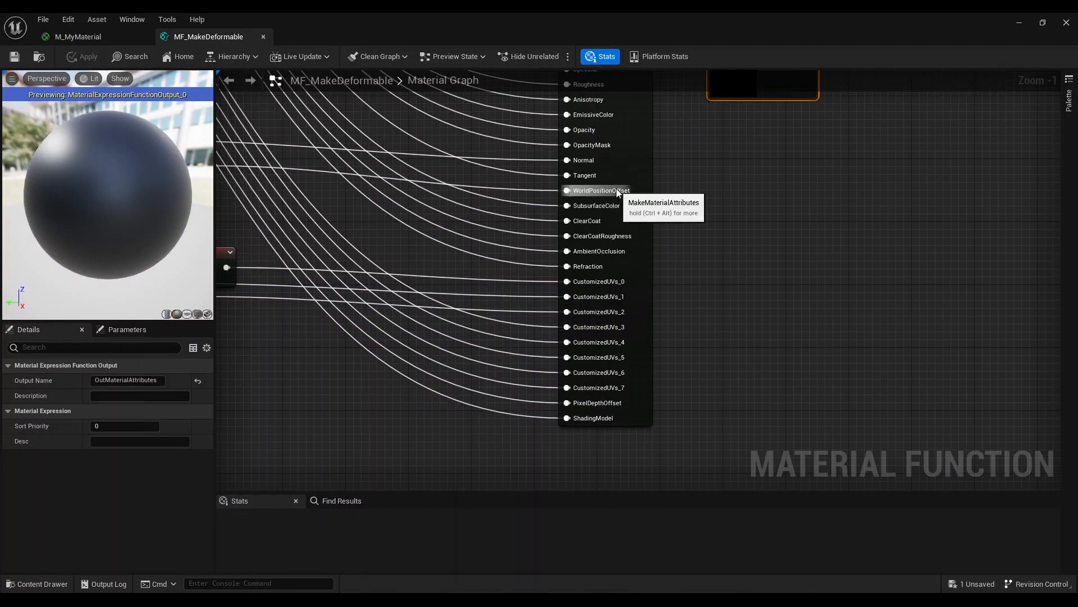
left_click(77, 37)
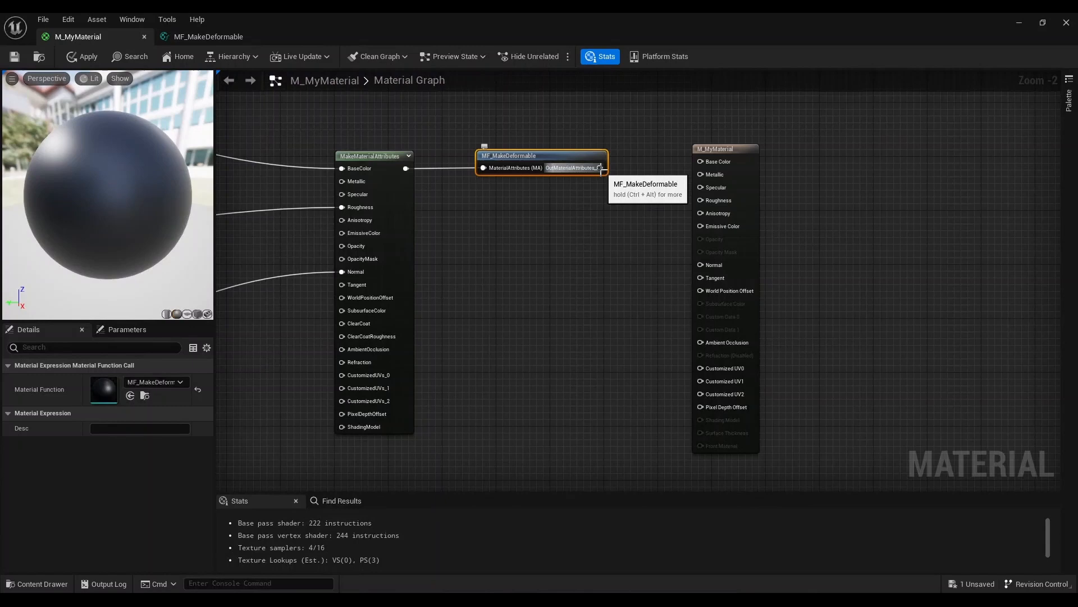
mouse_move(670, 167)
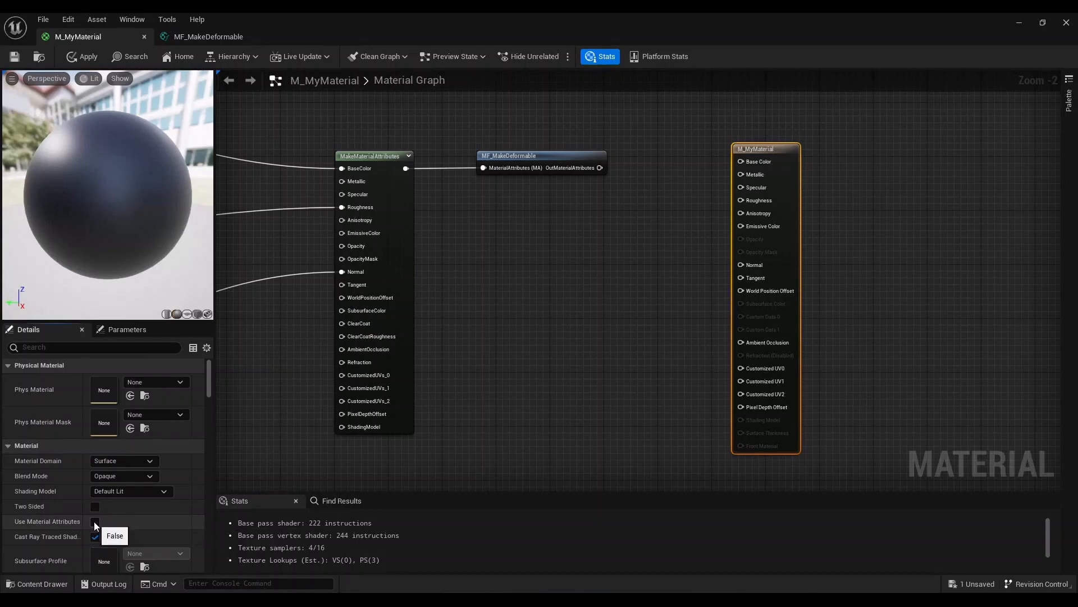
Enable Use Material Attributes, connect OutMaterialAttributes to the output node, and save M_MyMaterial
left_click(94, 521)
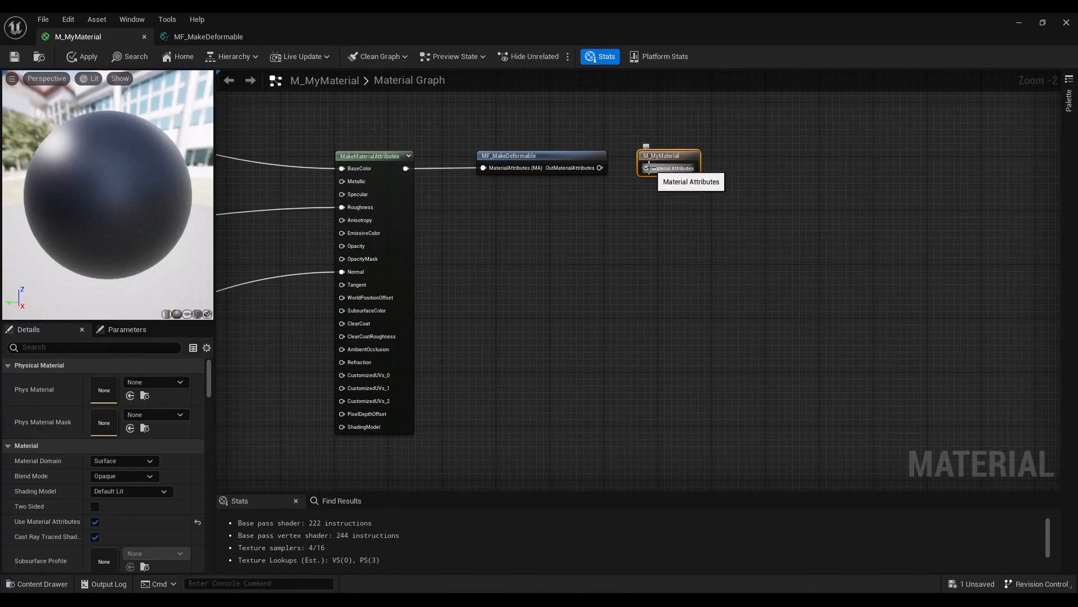
left_click_drag(598, 167, 645, 168)
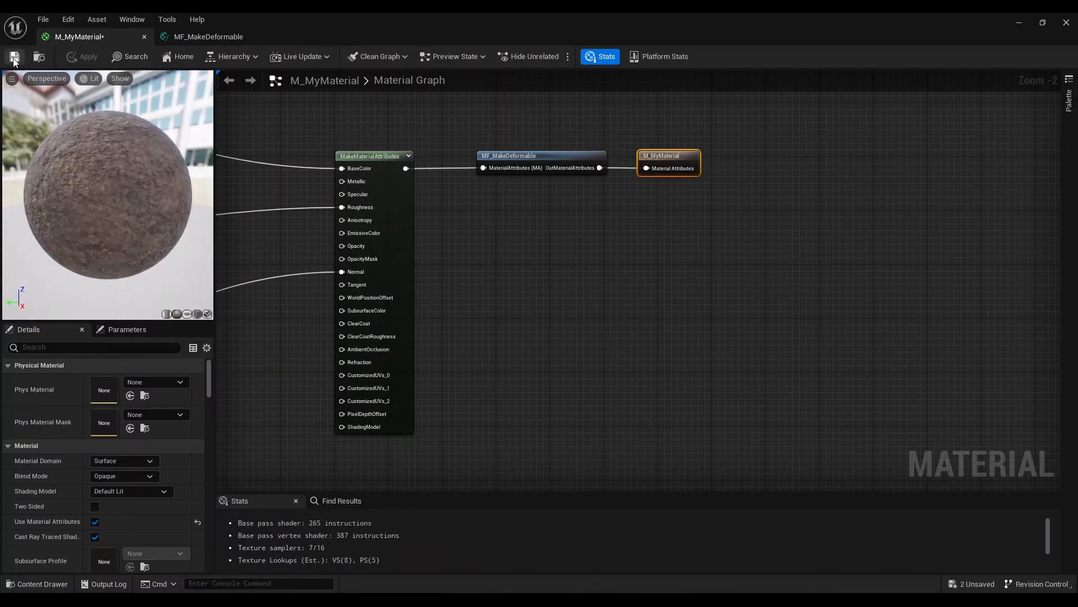
left_click(13, 57)
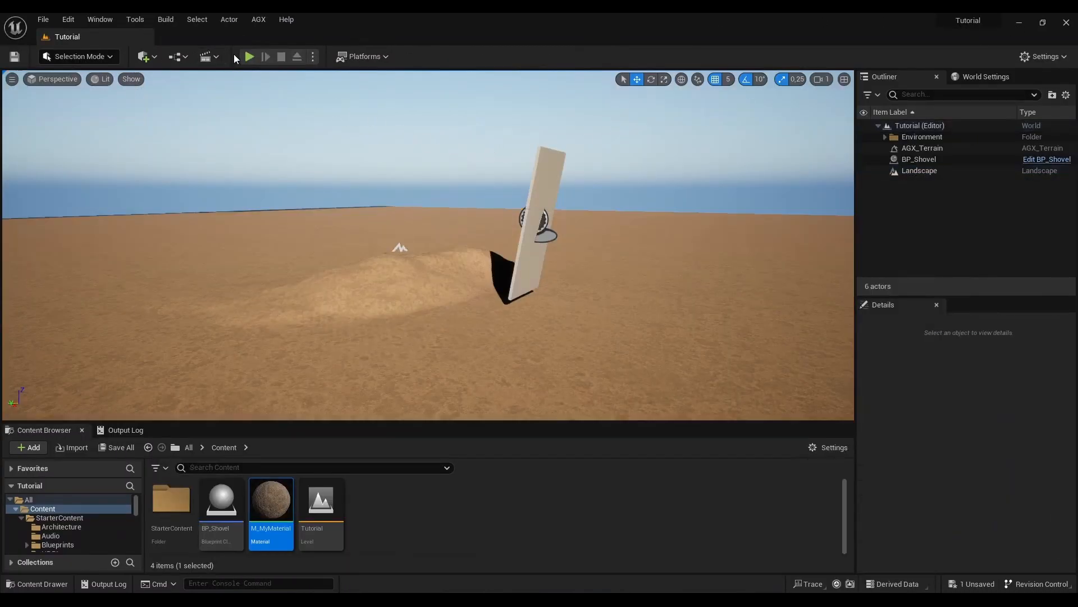
left_click(249, 56)
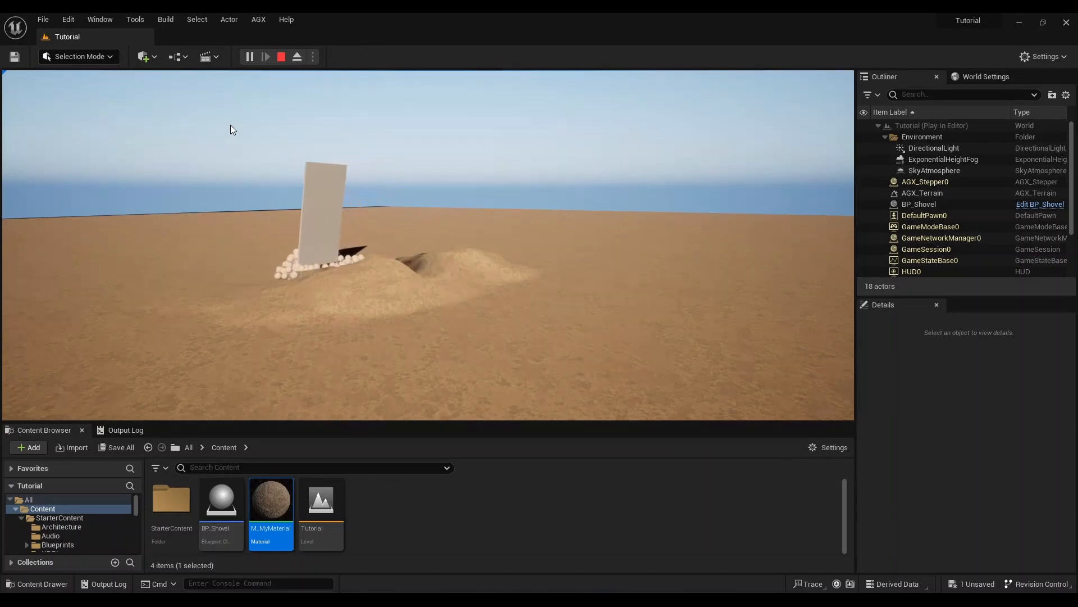
left_click(282, 56)
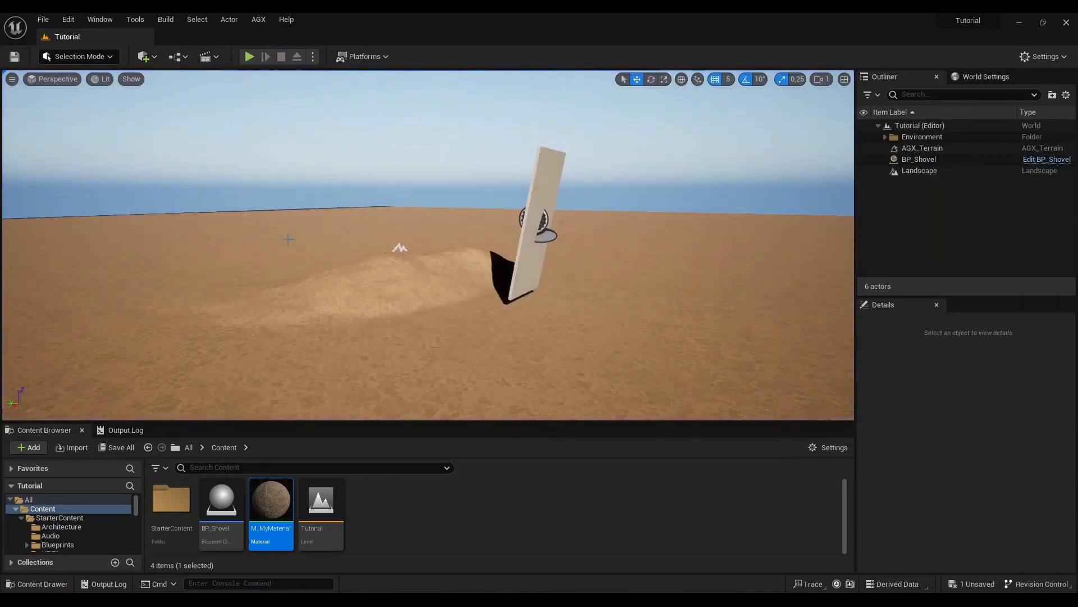
Review AGX_Terrain's Terrain Rendering displacement settings and reopen M_MyMaterial's graph
double_click(271, 498)
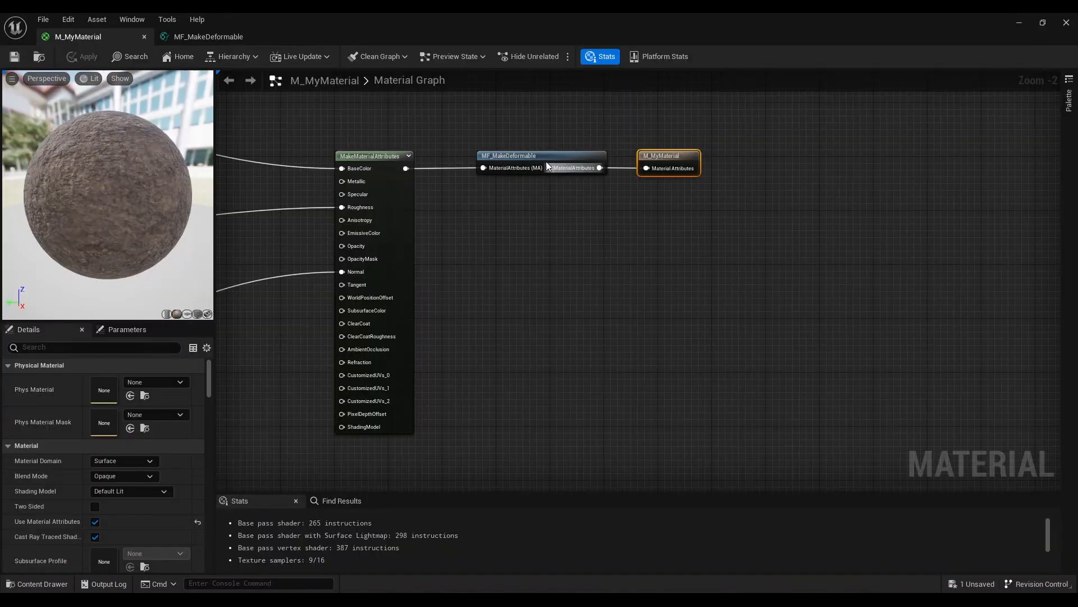
left_click(208, 37)
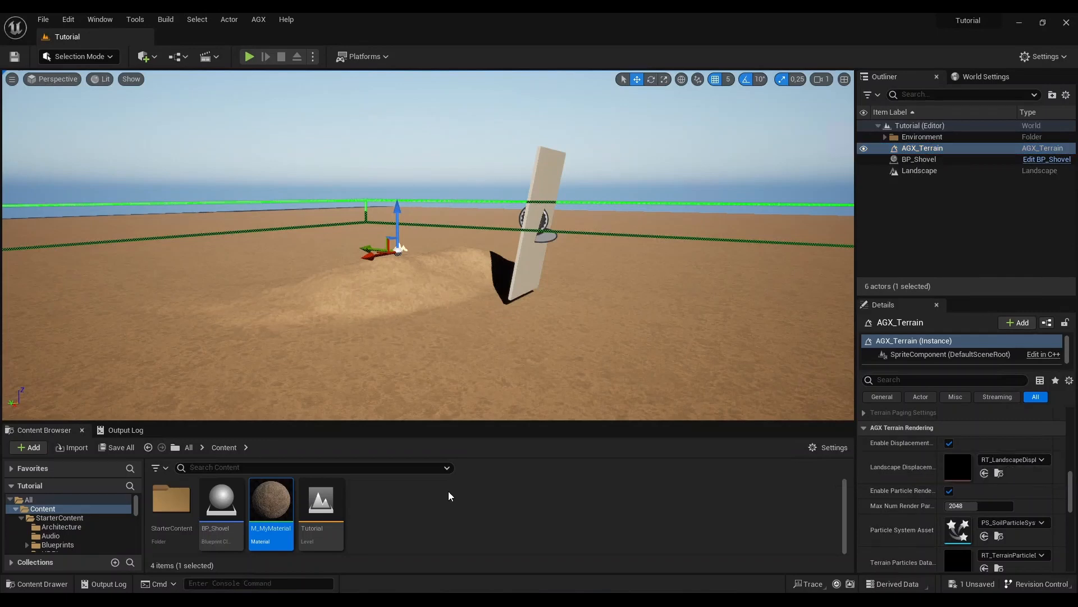
double_click(270, 500)
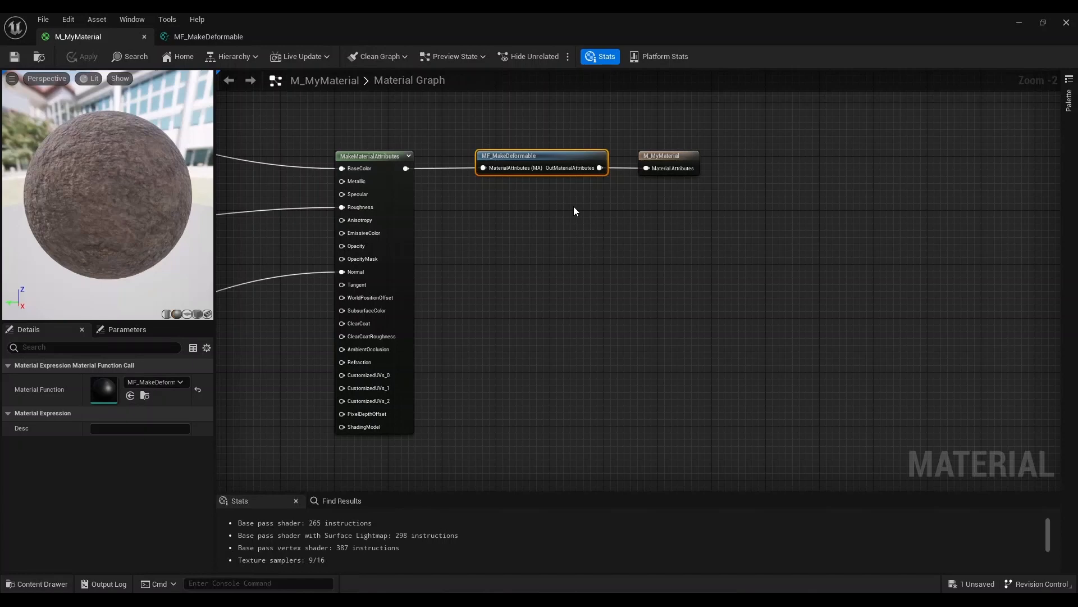
mouse_move(501, 184)
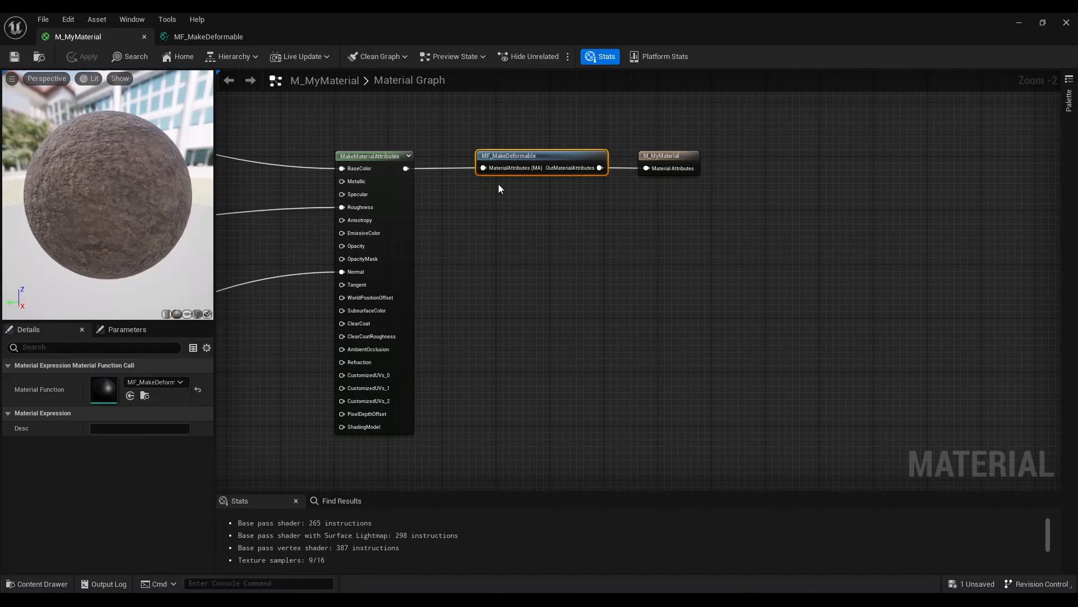
mouse_move(464, 182)
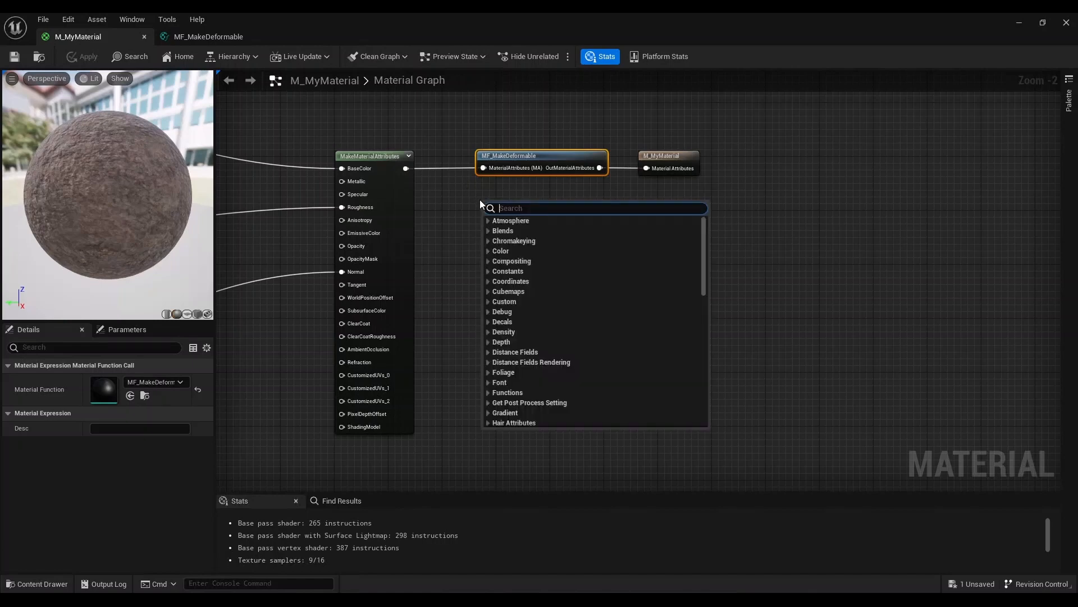
Add MF_MakeDeformable_CustomDisplacementMap and a Texture Object set to RT_LandscapeDisplacementMap
type("makede")
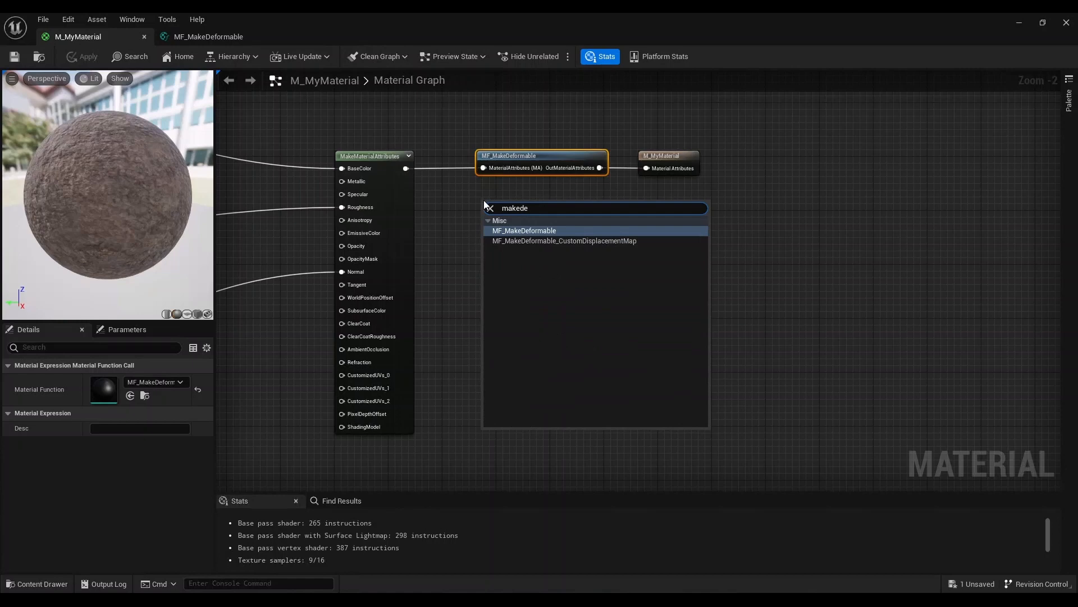
left_click(564, 241)
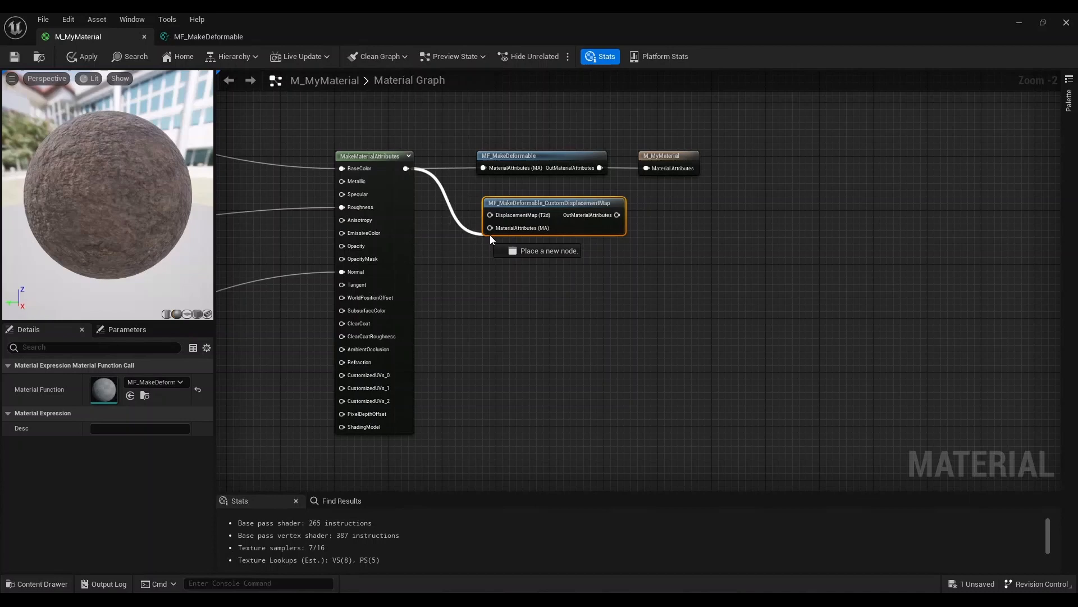
mouse_move(490, 214)
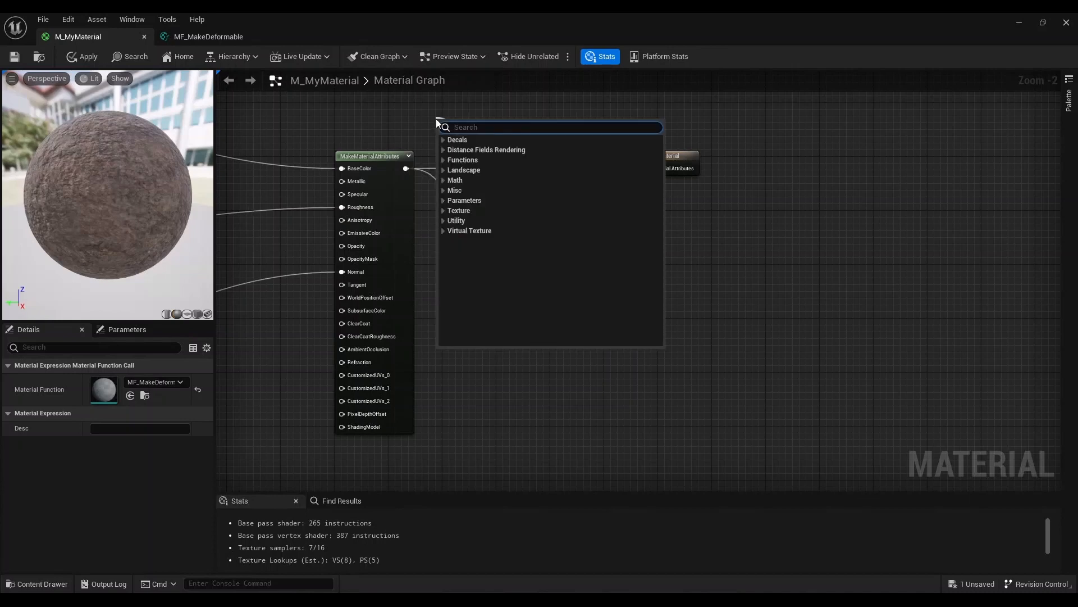
type("textureob")
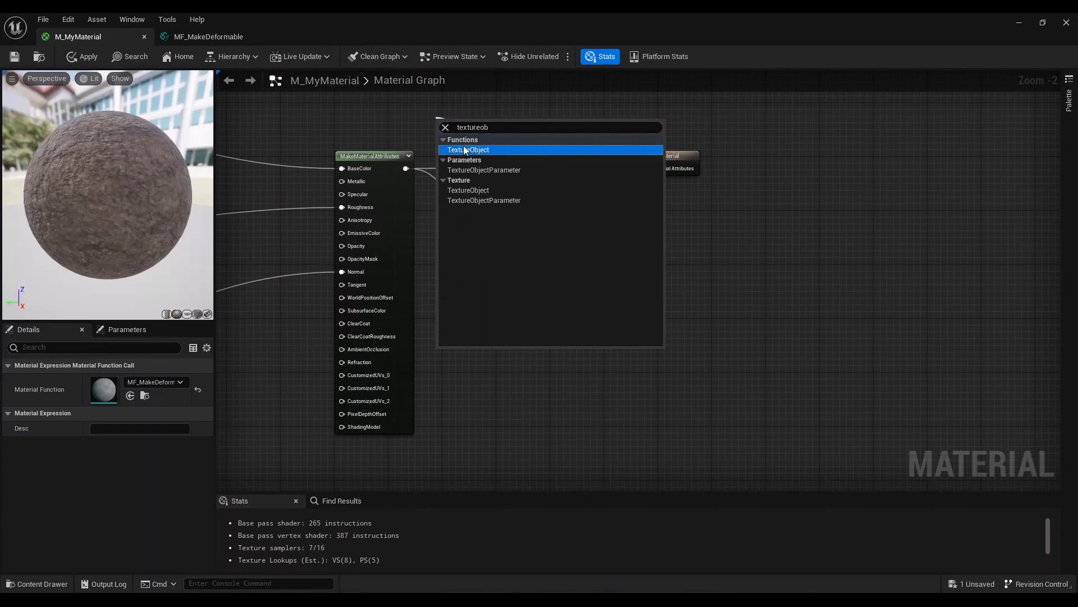
left_click(468, 149)
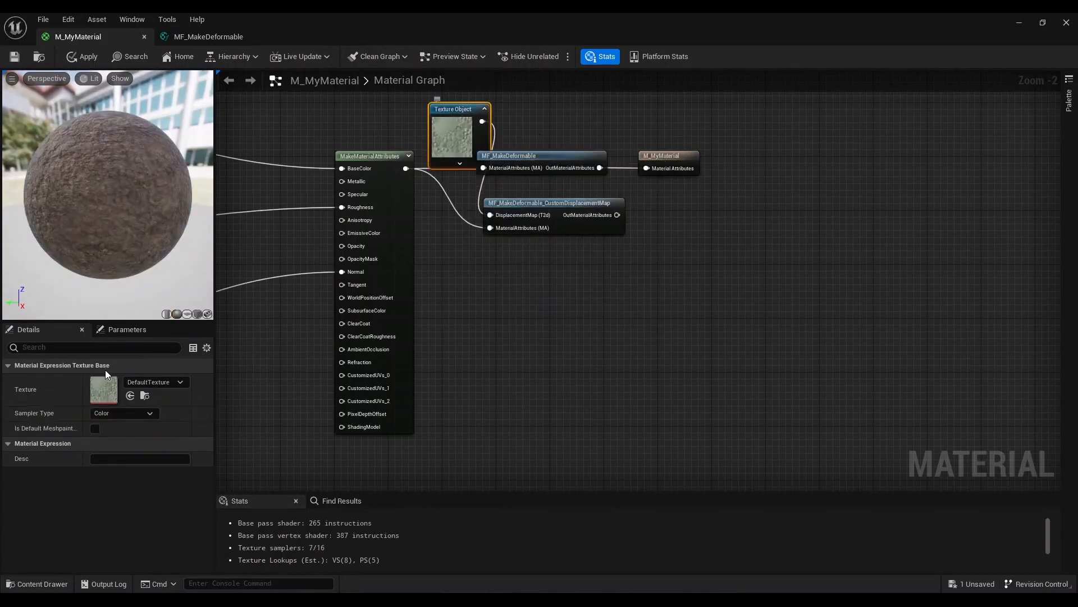
left_click(156, 382)
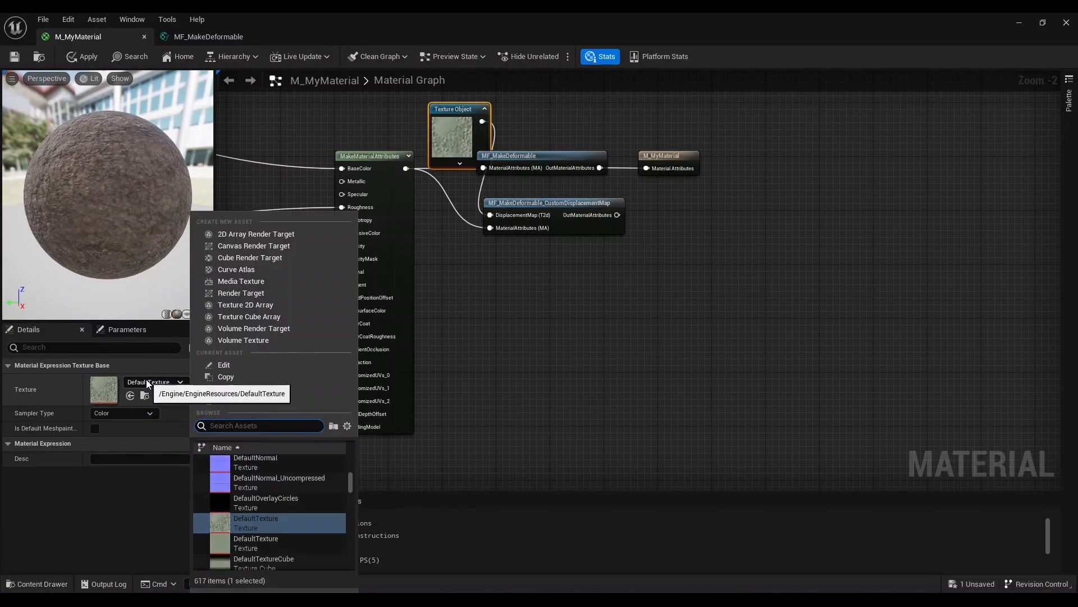
type("displ")
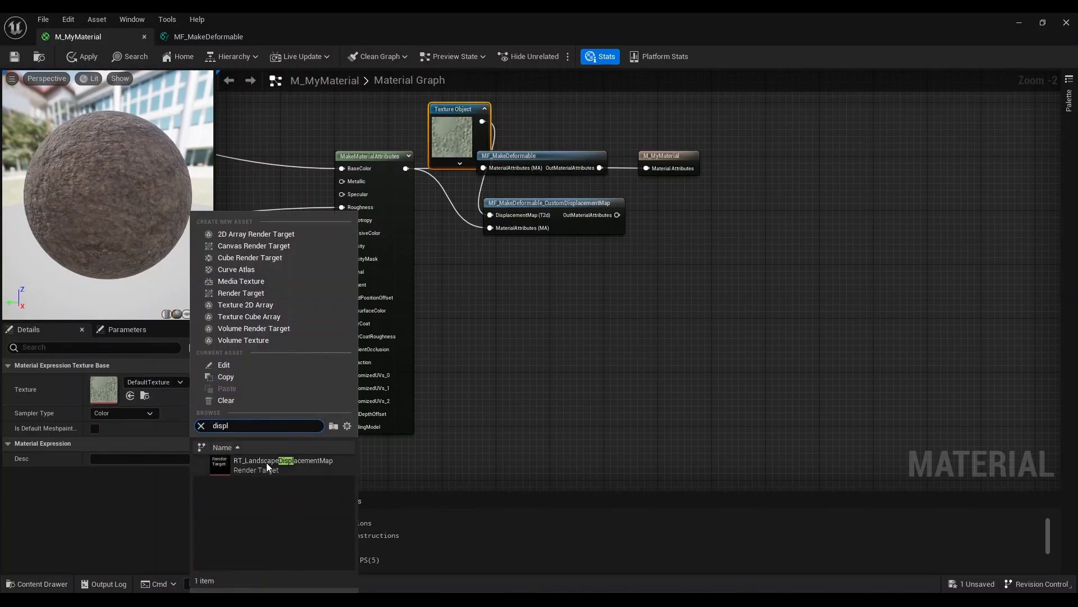
left_click(283, 465)
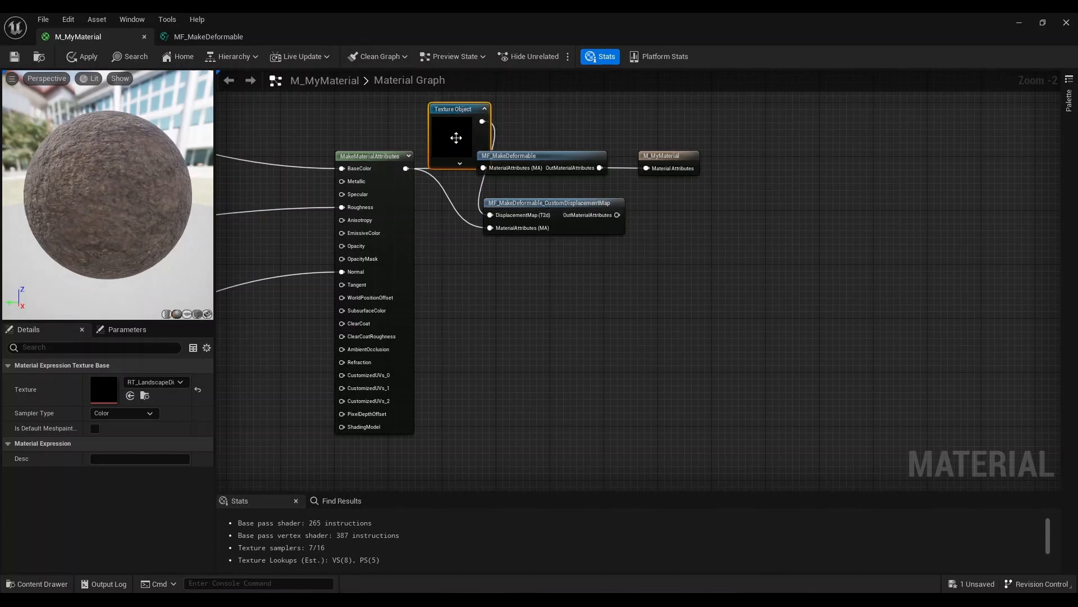
mouse_move(432, 148)
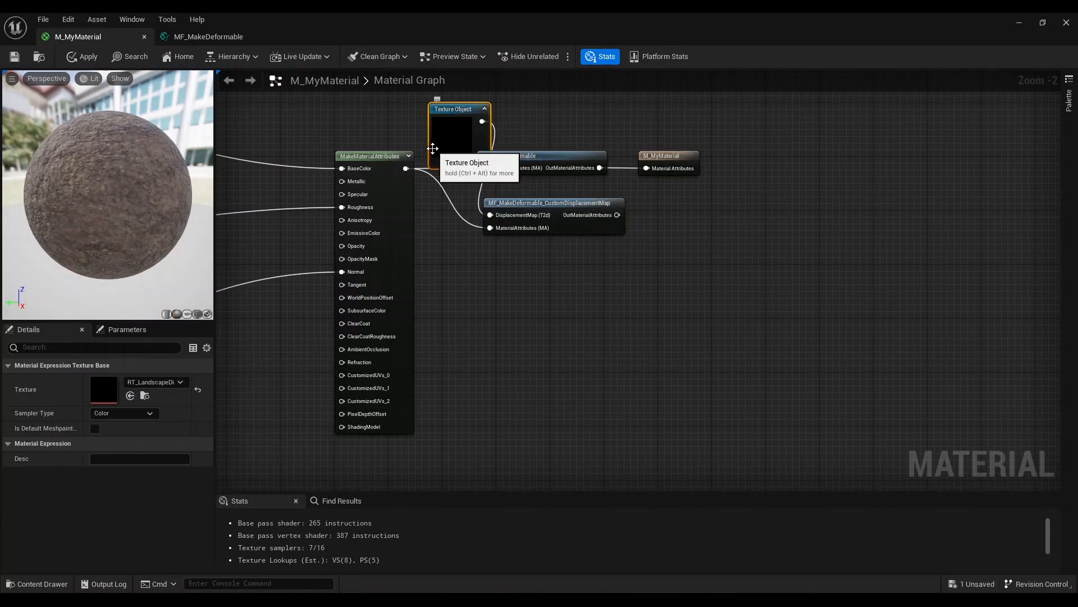
mouse_move(620, 214)
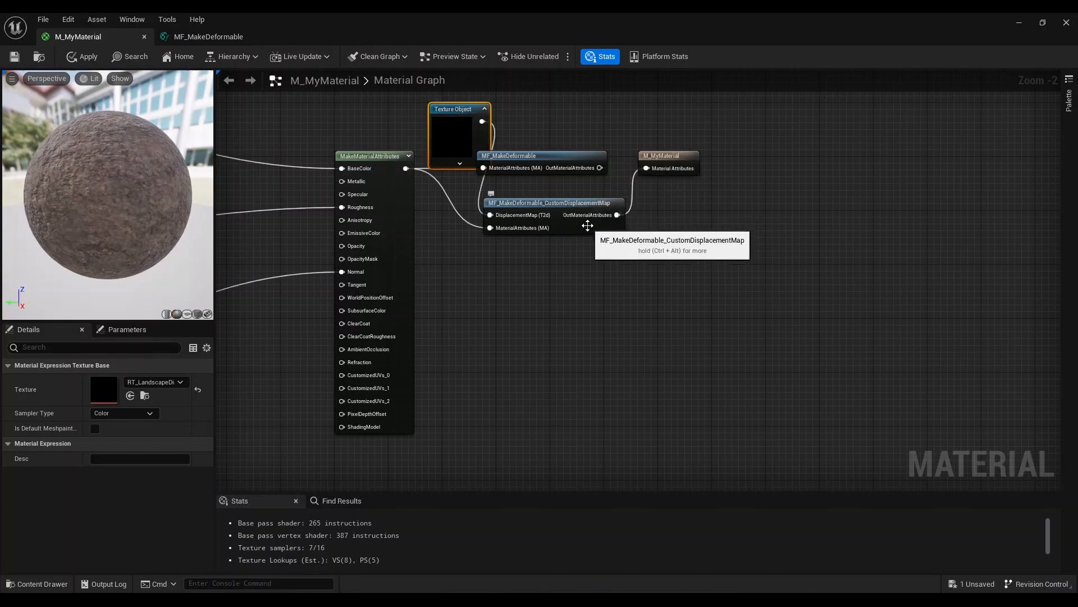
mouse_move(515, 141)
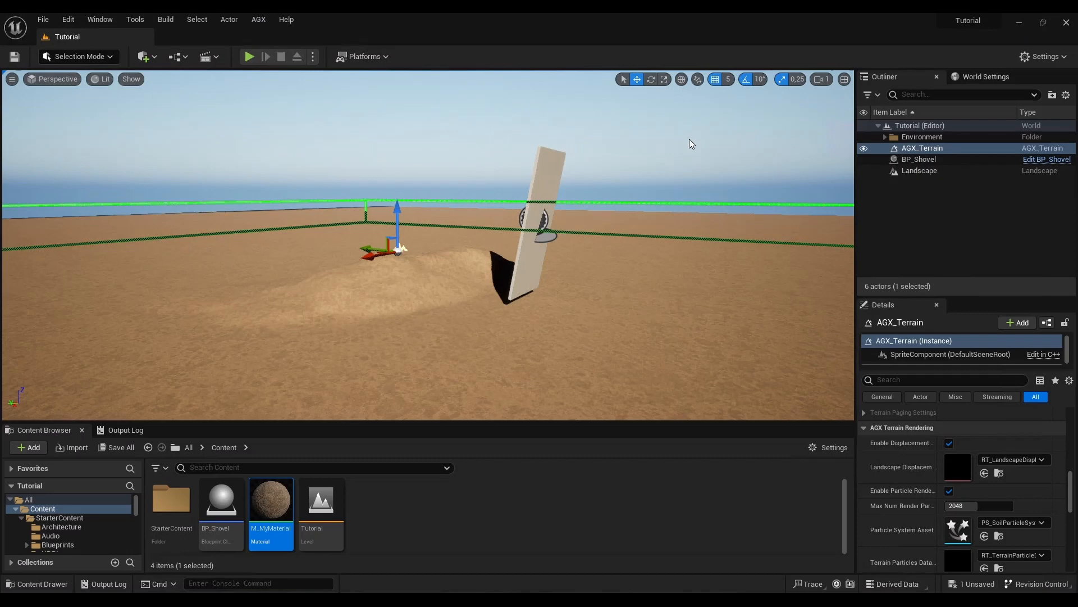
left_click(250, 57)
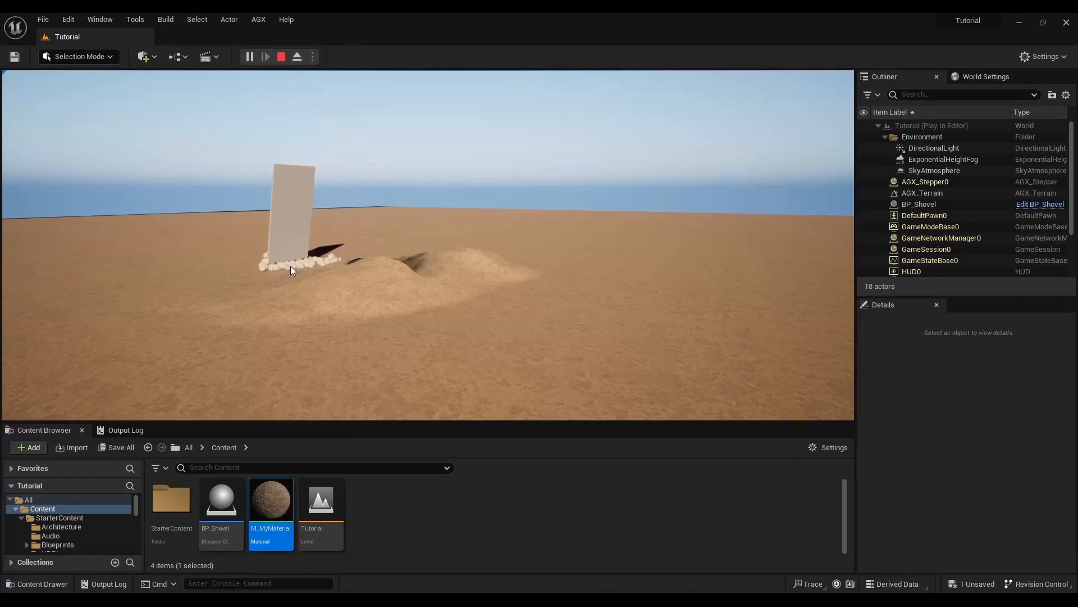
left_click(281, 56)
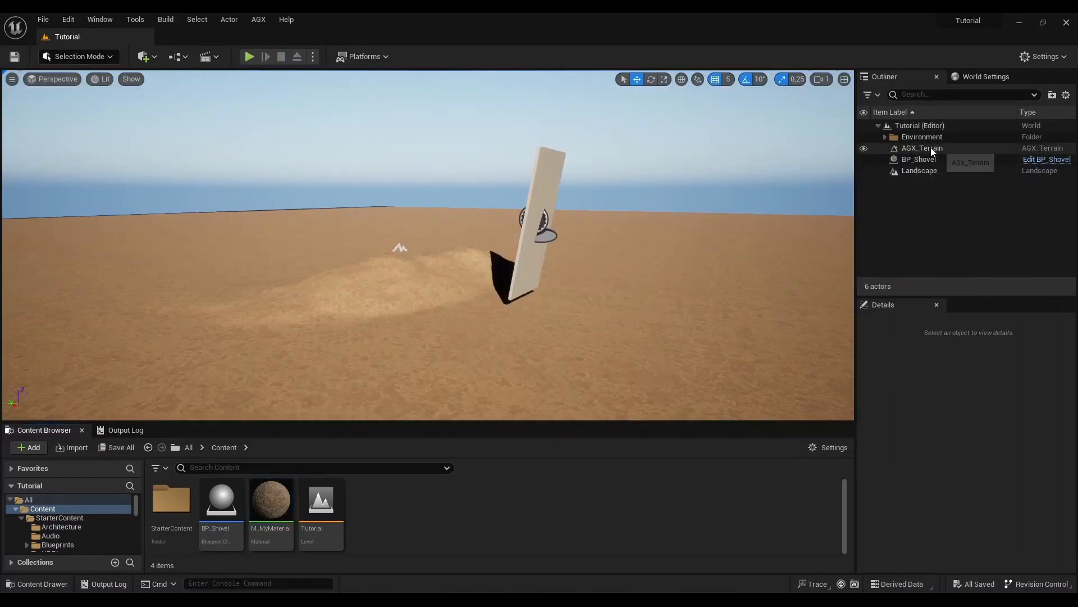
Select AGX_Terrain, inspect PS_SoilParticleSystem's Mesh Renderer material, and return to the Tutorial level
left_click(923, 148)
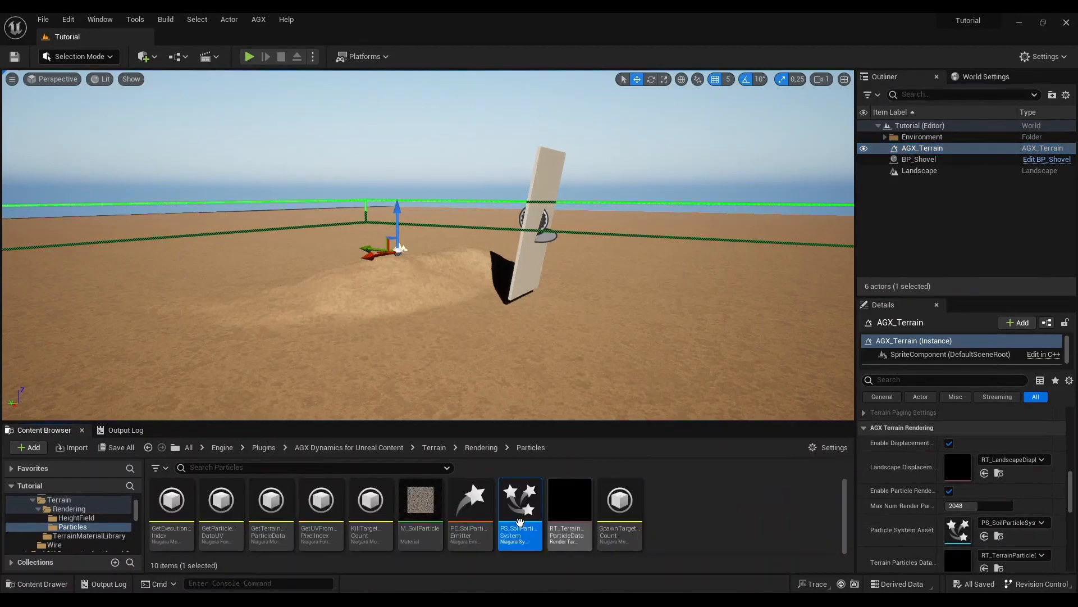
mouse_move(520, 521)
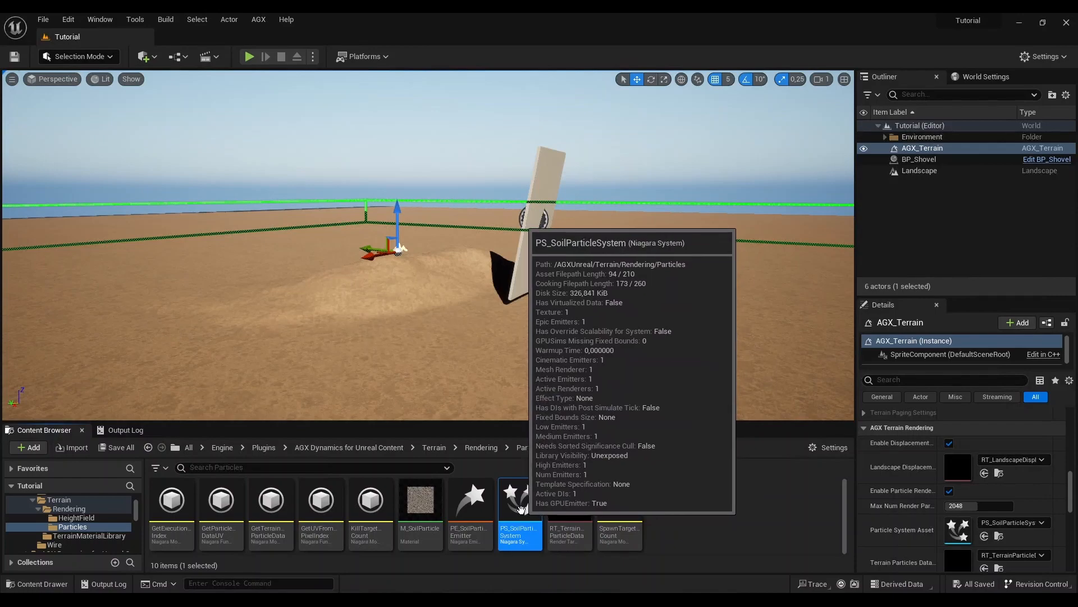
double_click(520, 499)
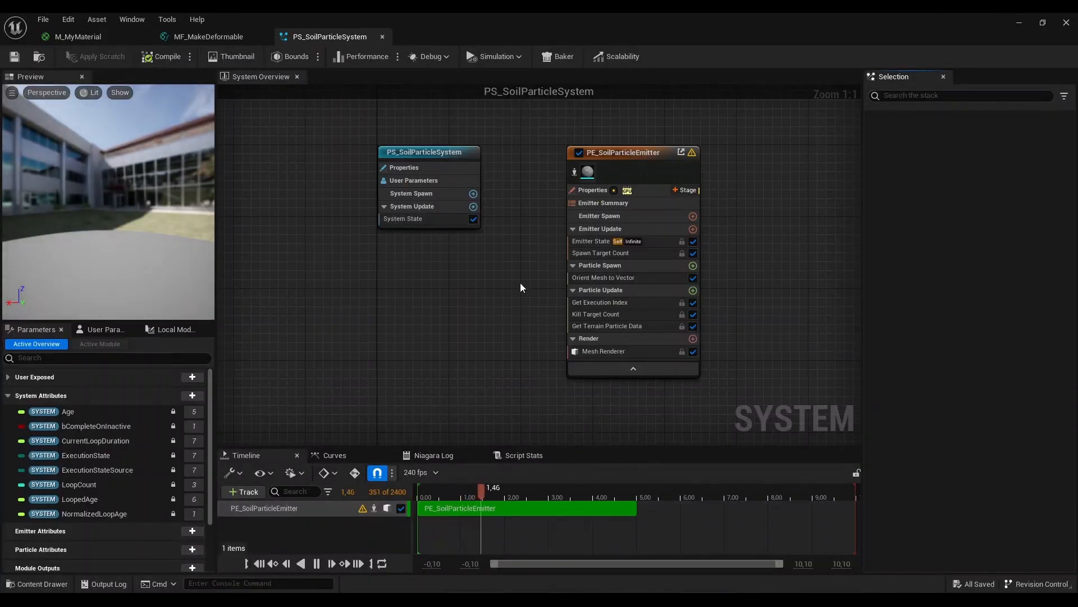
left_click(603, 351)
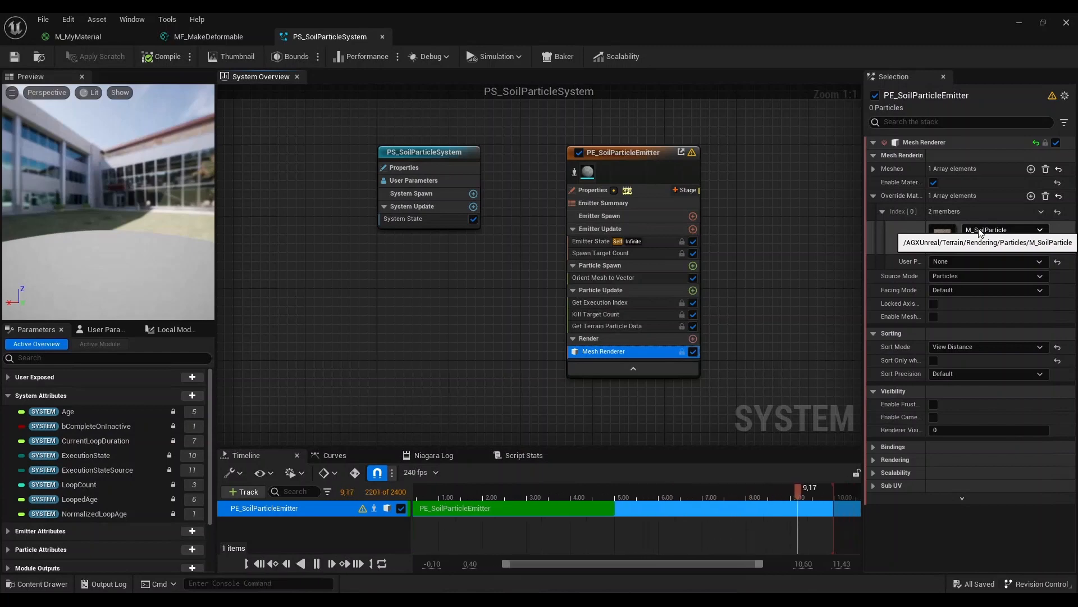
left_click(470, 497)
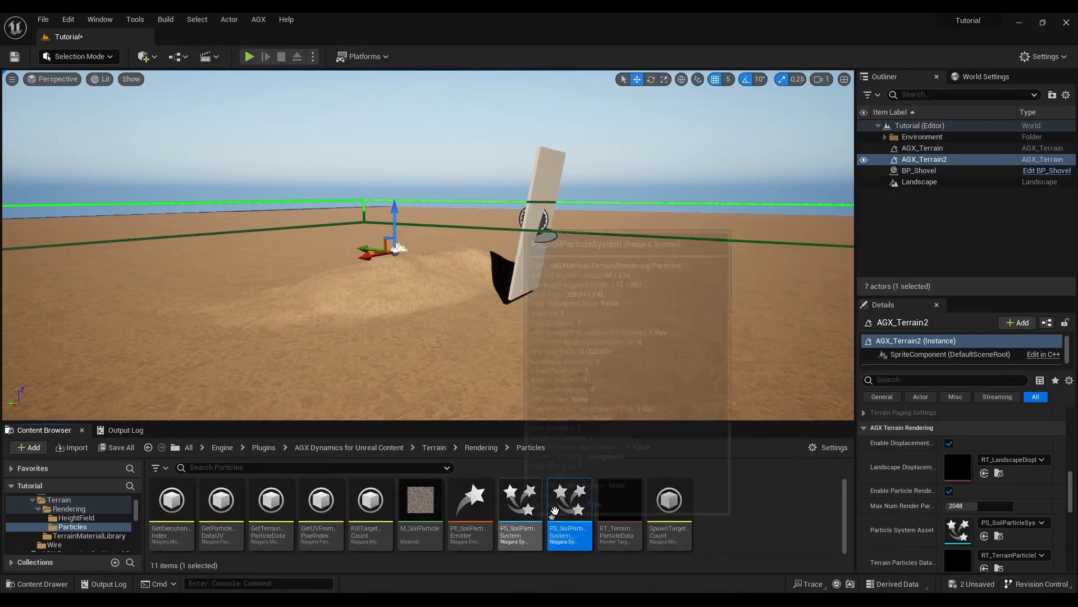
Copy PS_SoilParticleSystem_Custom into Content, assign it to AGX_Terrain, and open it
left_click(918, 170)
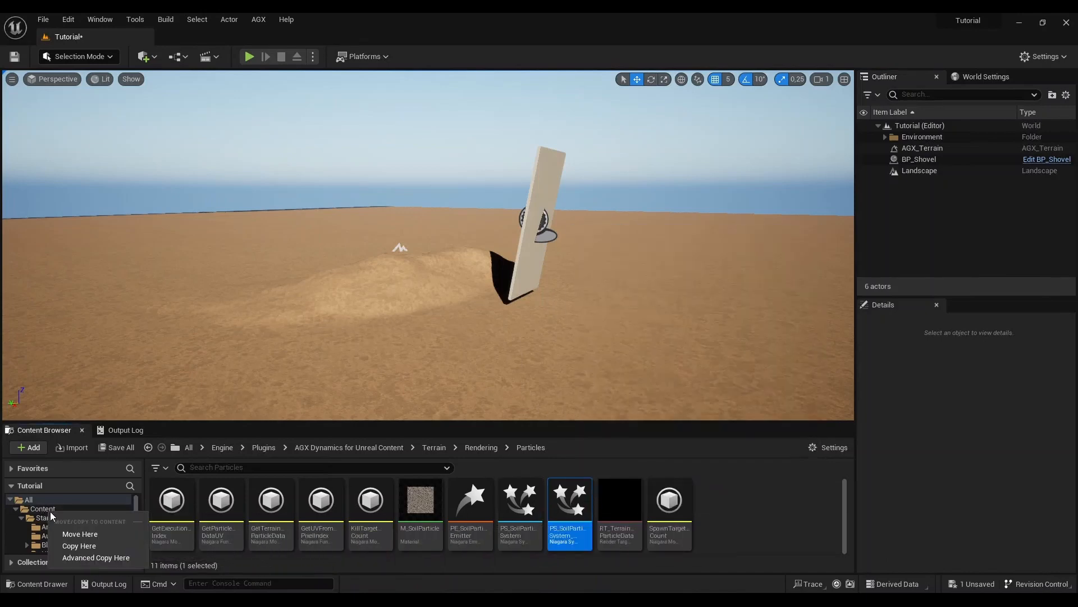
left_click(42, 509)
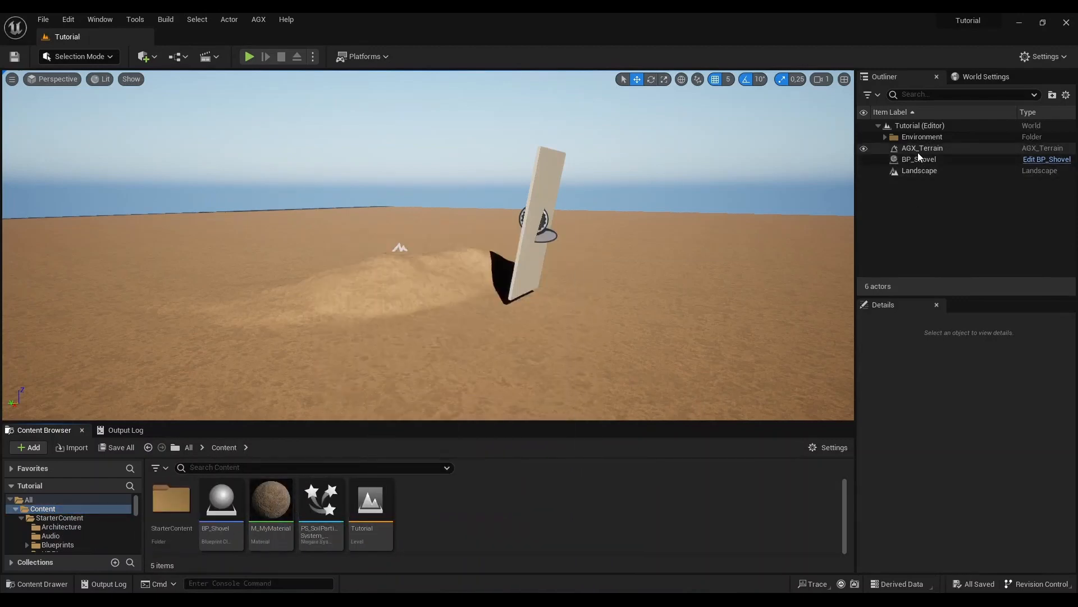
left_click(923, 148)
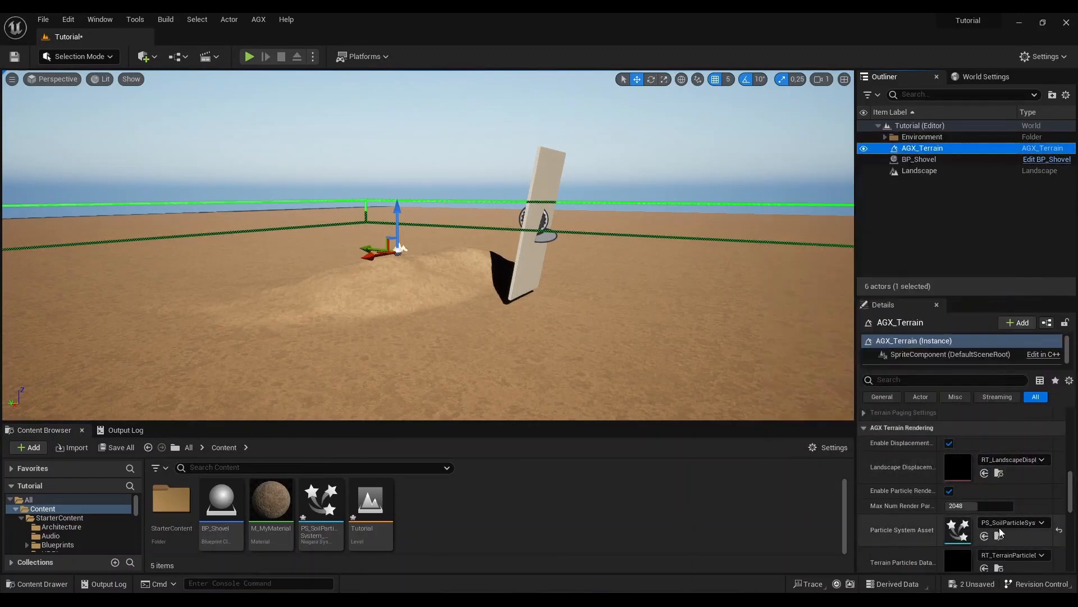
left_click(320, 500)
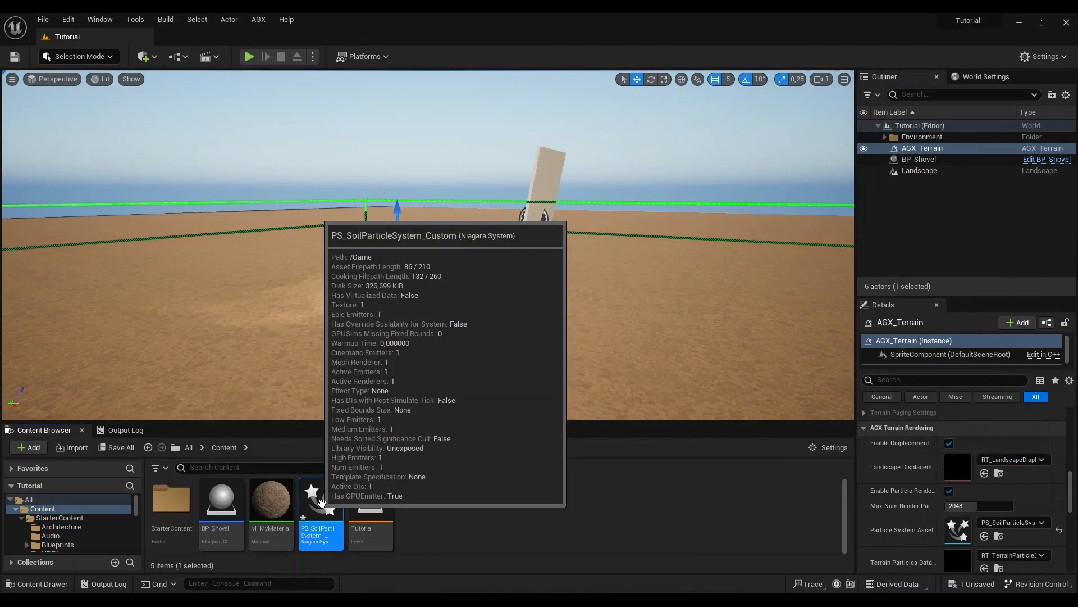
double_click(321, 500)
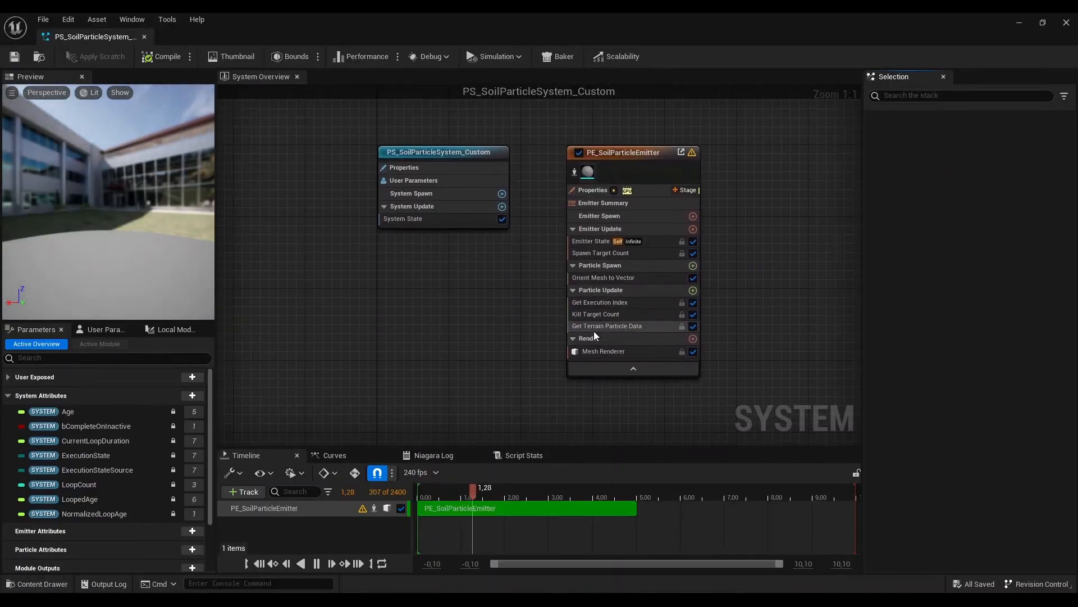
Check the emitter's Mesh Renderer material options without changes, then return to the Tutorial level
left_click(604, 351)
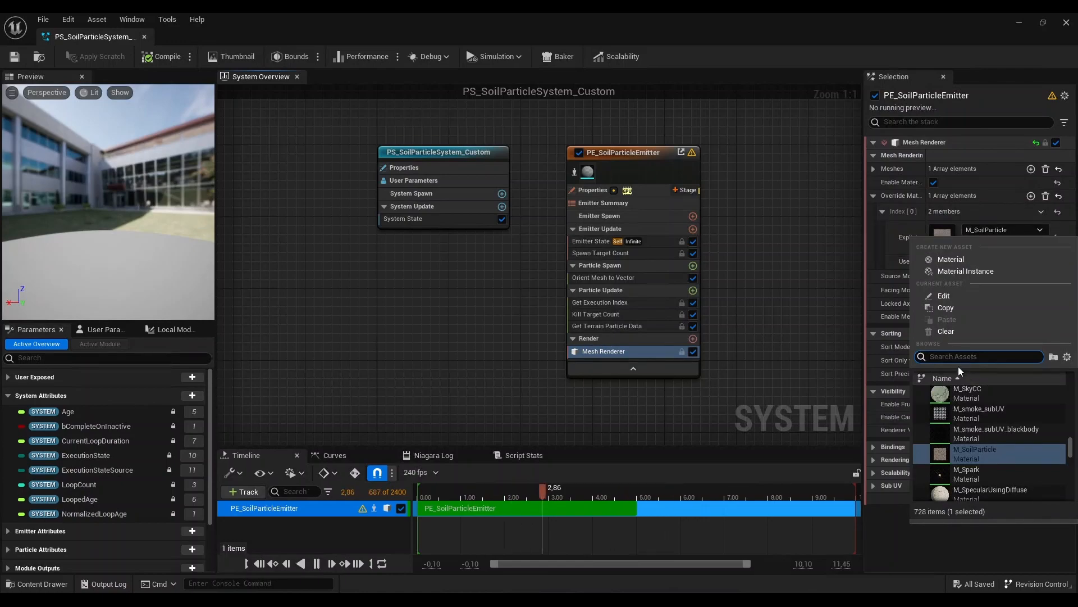
left_click(975, 453)
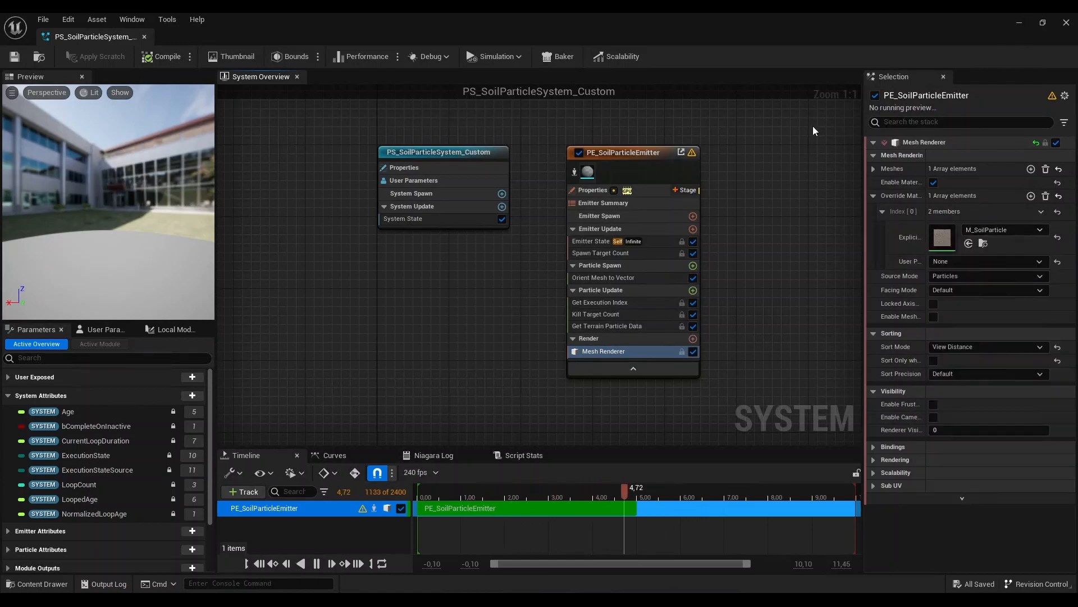
left_click(197, 36)
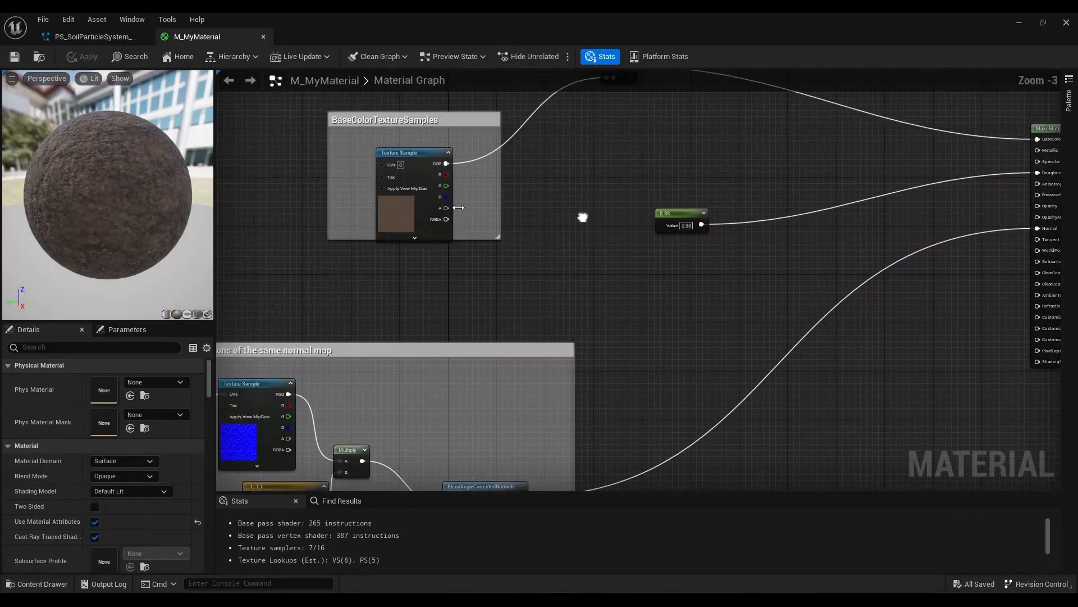
left_click(413, 152)
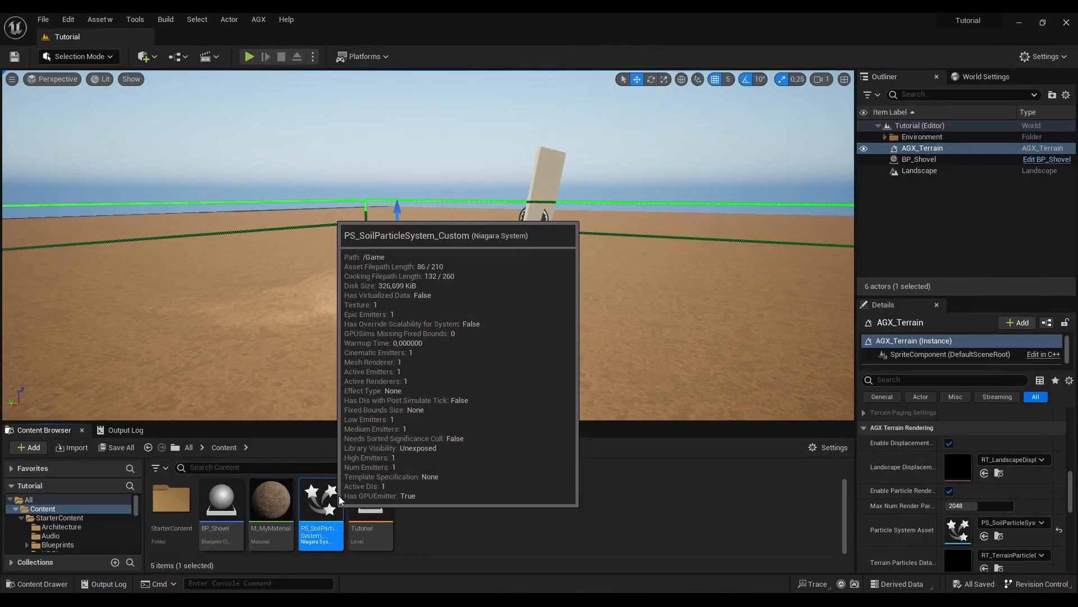
Reopen the custom soil particle system and pick M_Metal_Rust as the particle material
double_click(320, 498)
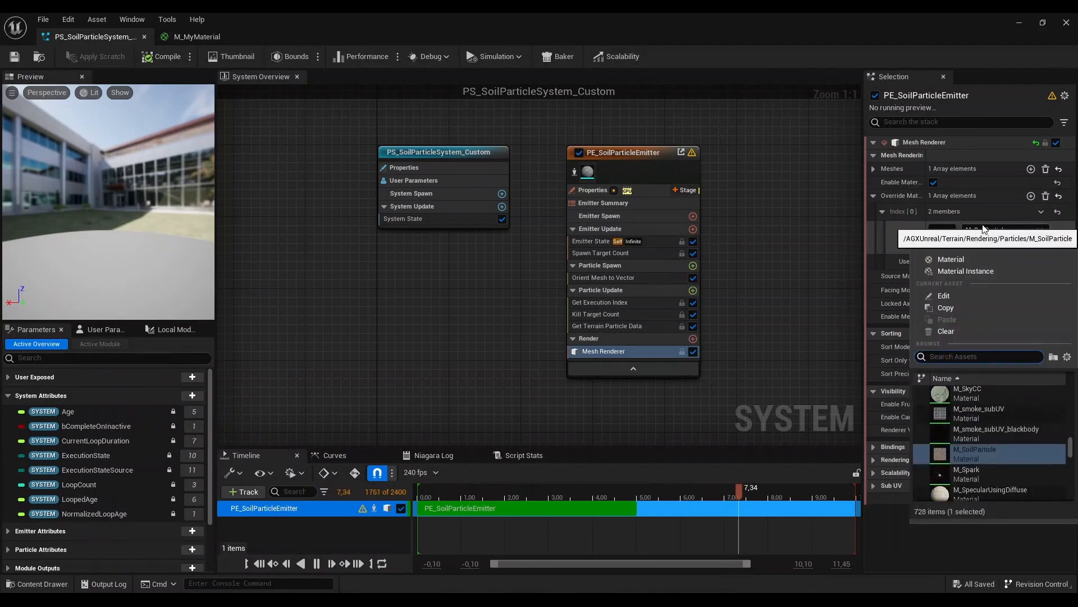
type("metal_ru")
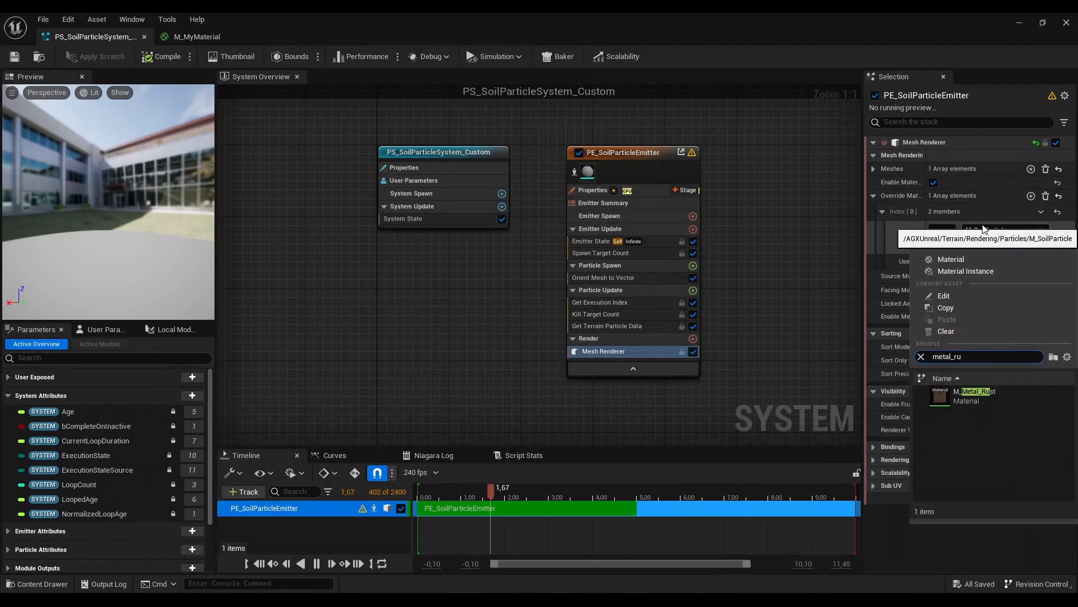
left_click(967, 396)
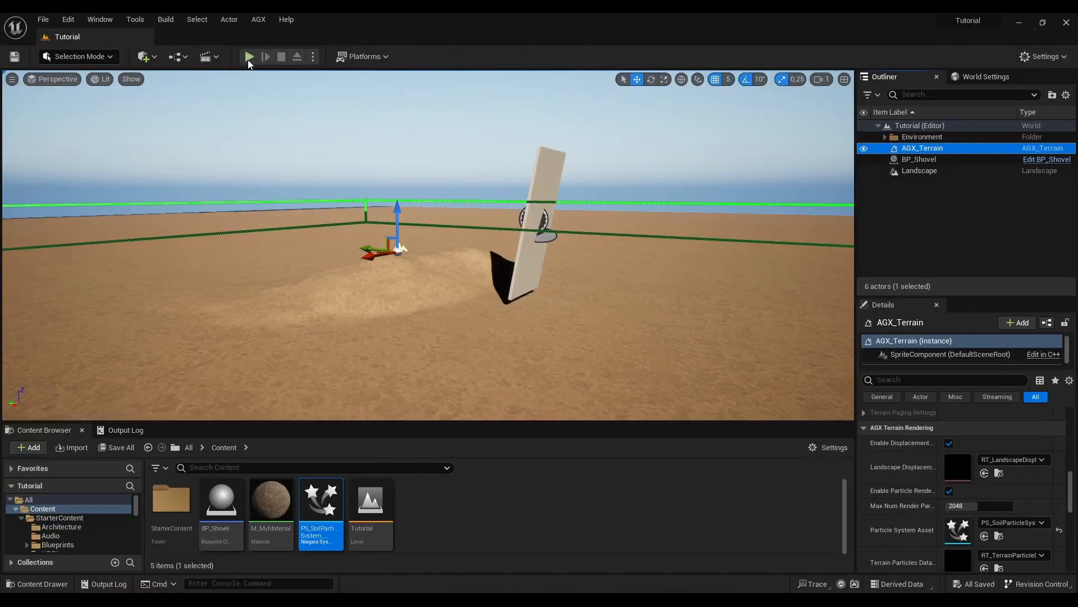
left_click(249, 57)
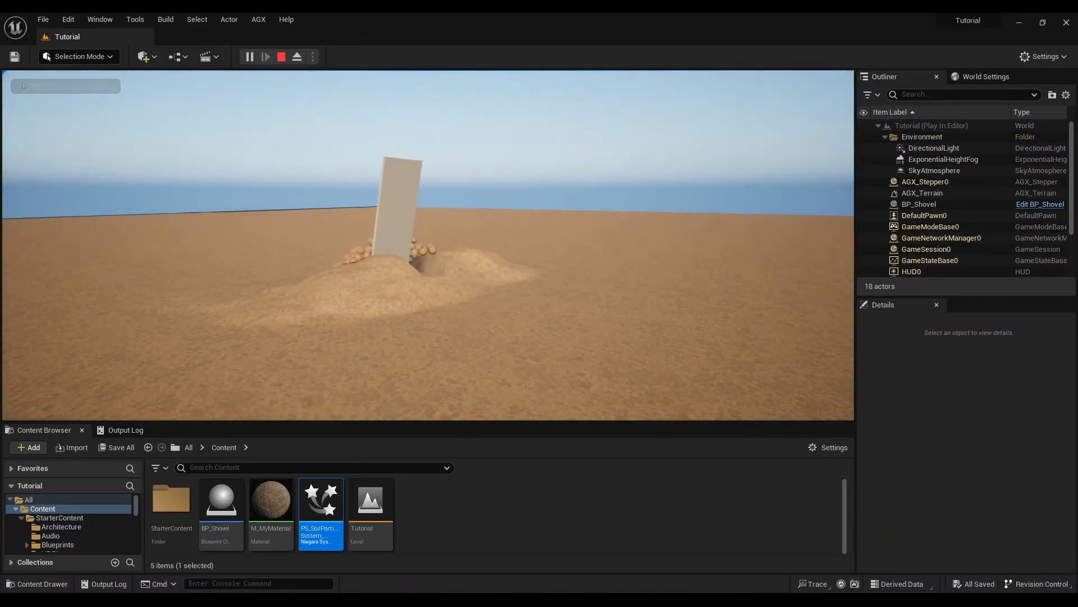
left_click(281, 56)
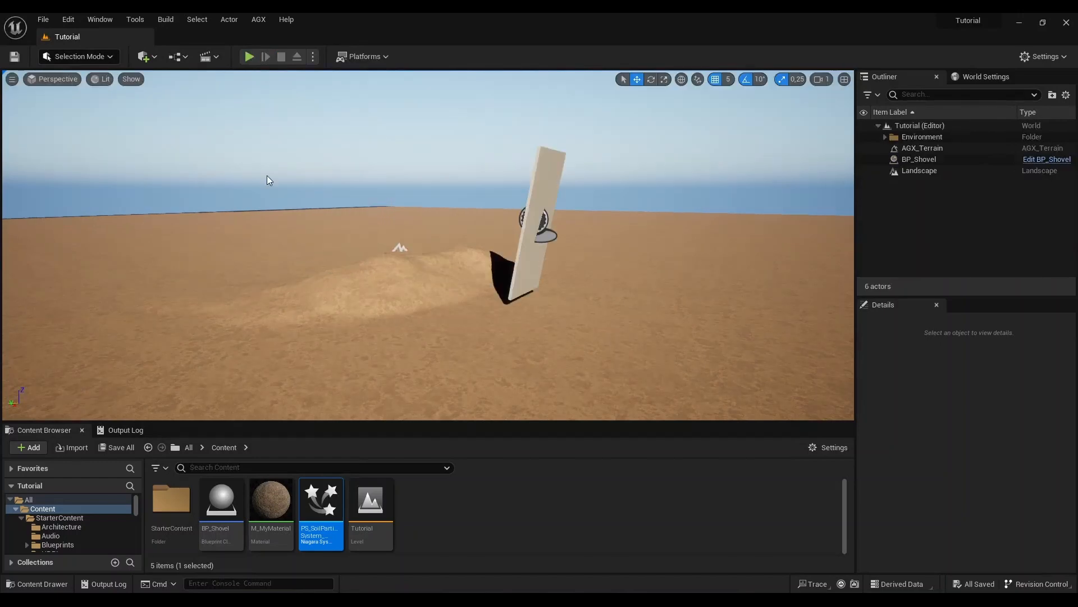